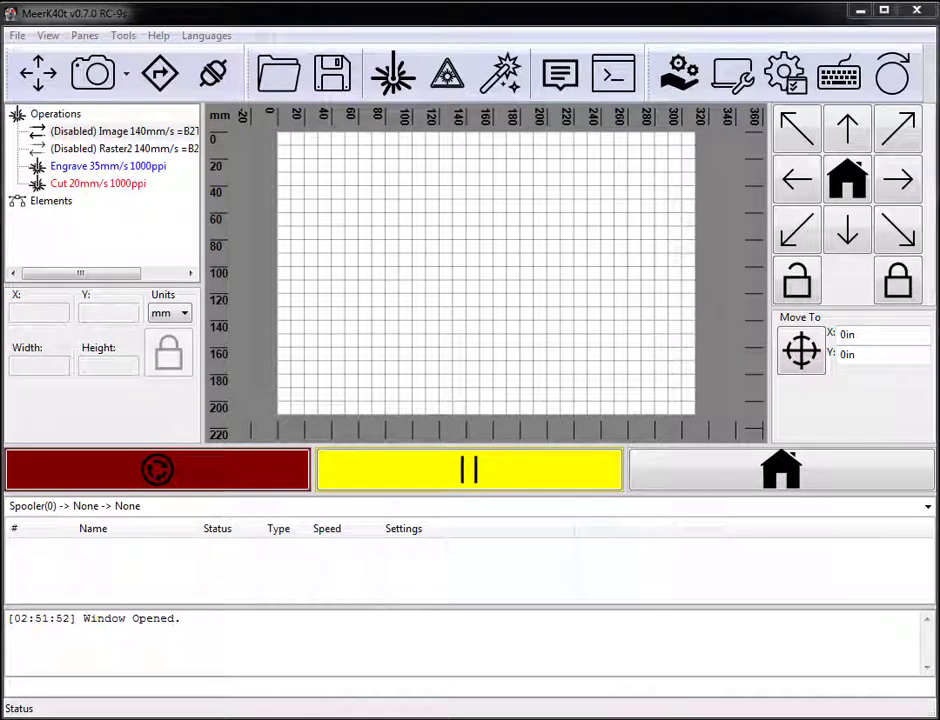
pyautogui.moveTo(560, 220)
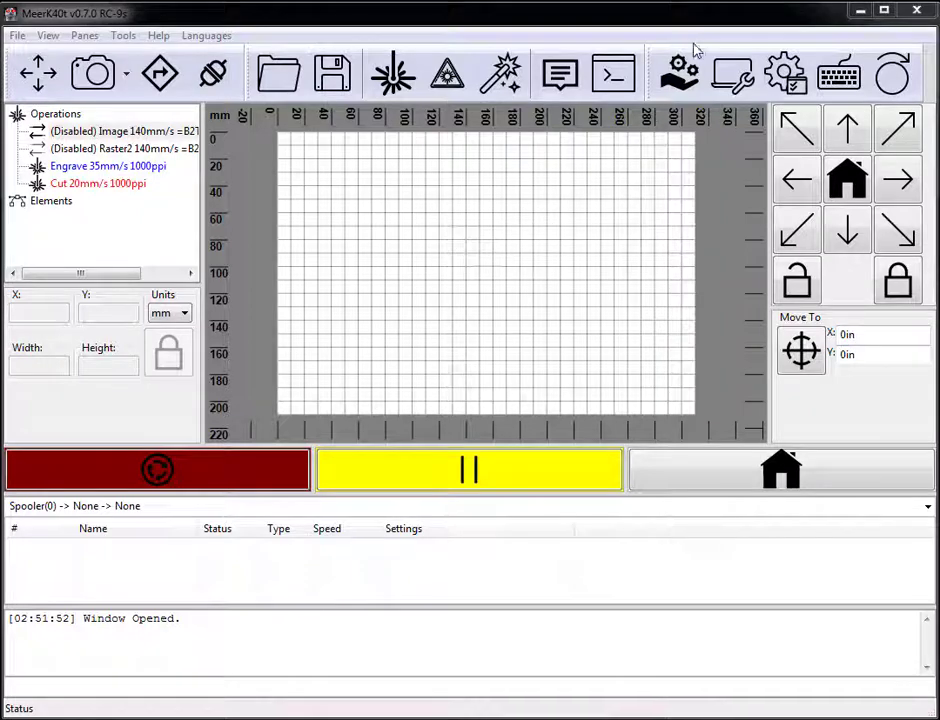
# - Add device 0 with the lhystudios driver and a tcp output addressed to localhost:1022
pyautogui.click(679, 73)
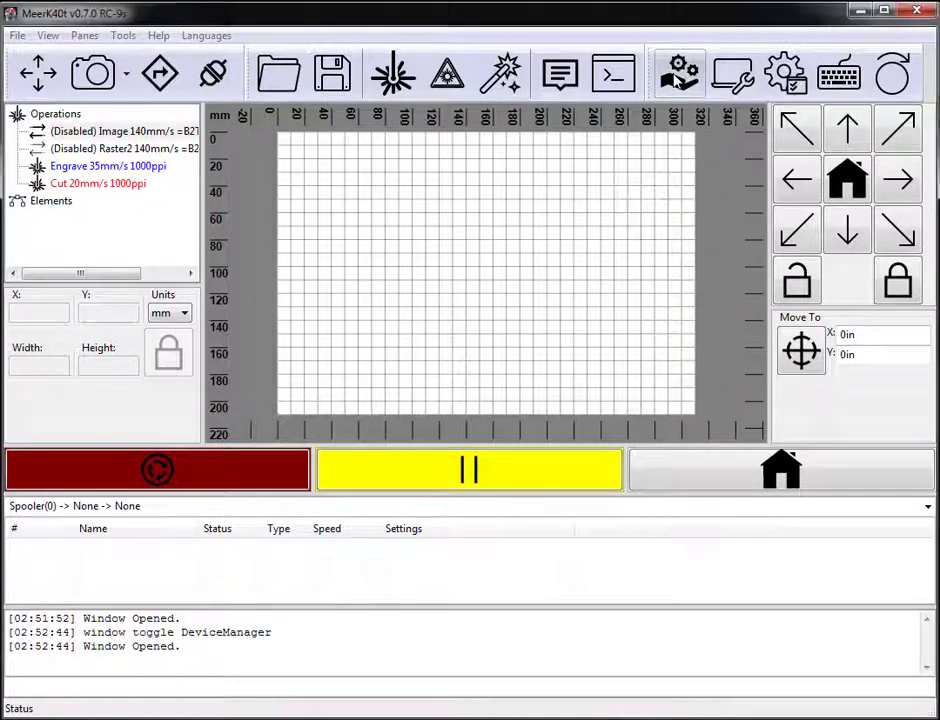
pyautogui.click(679, 73)
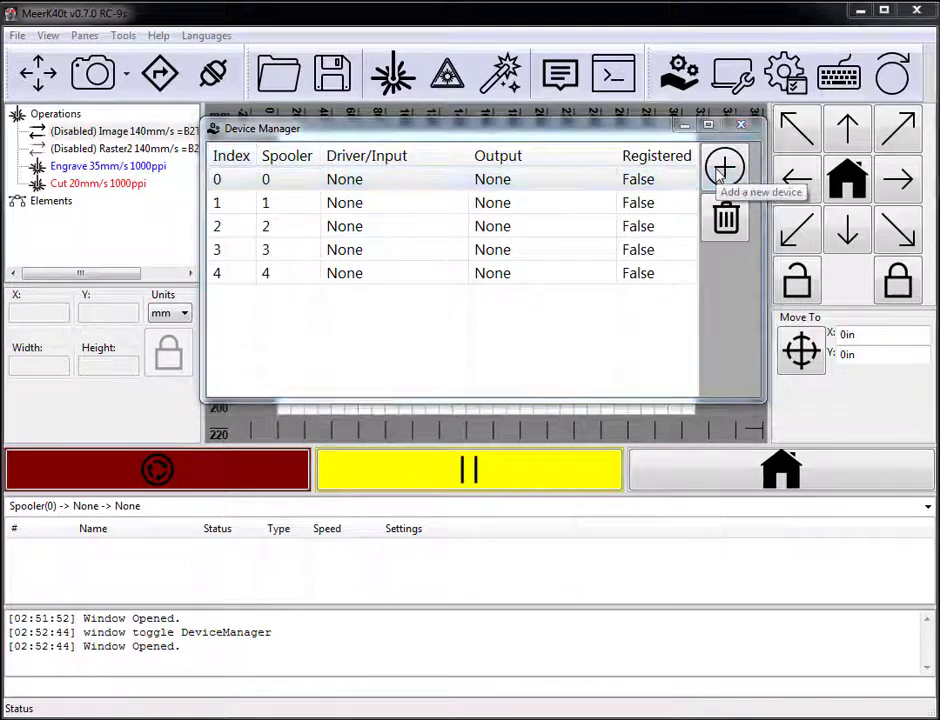
pyautogui.click(724, 167)
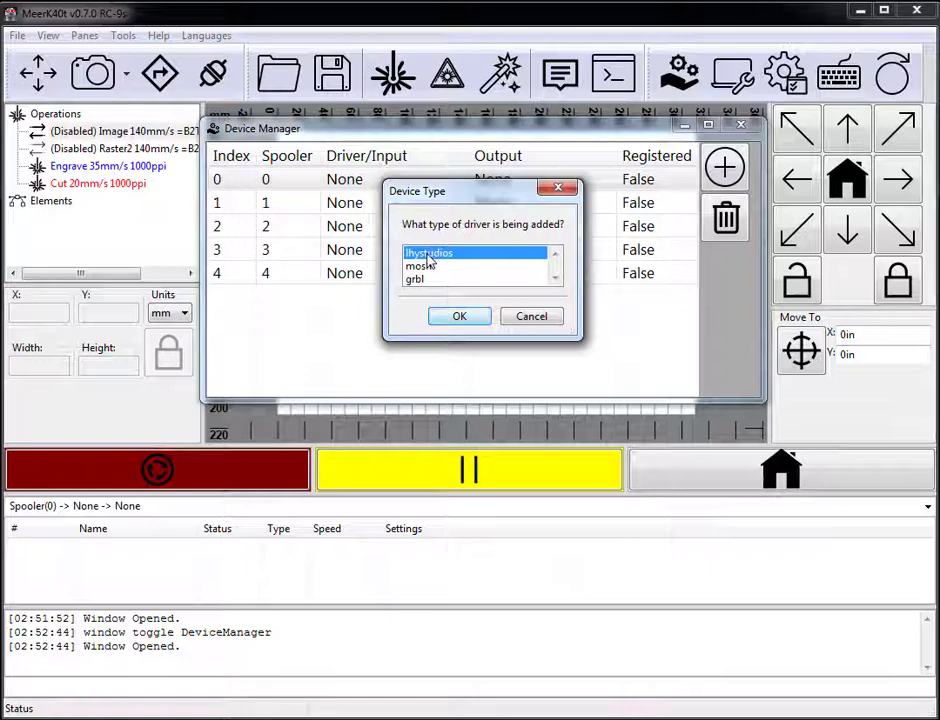
pyautogui.click(459, 316)
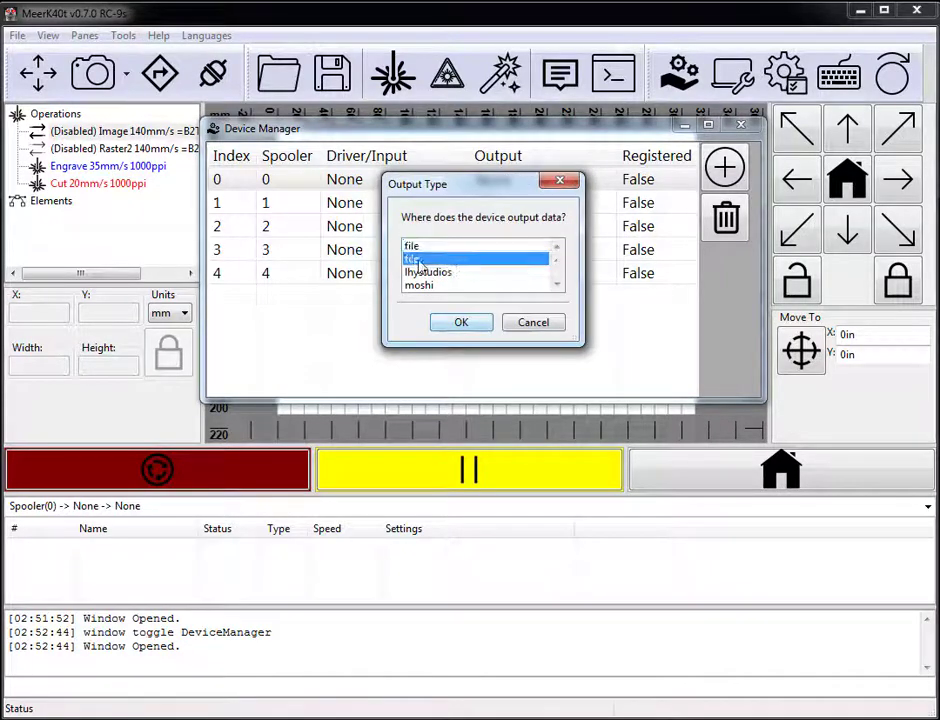
pyautogui.click(411, 259)
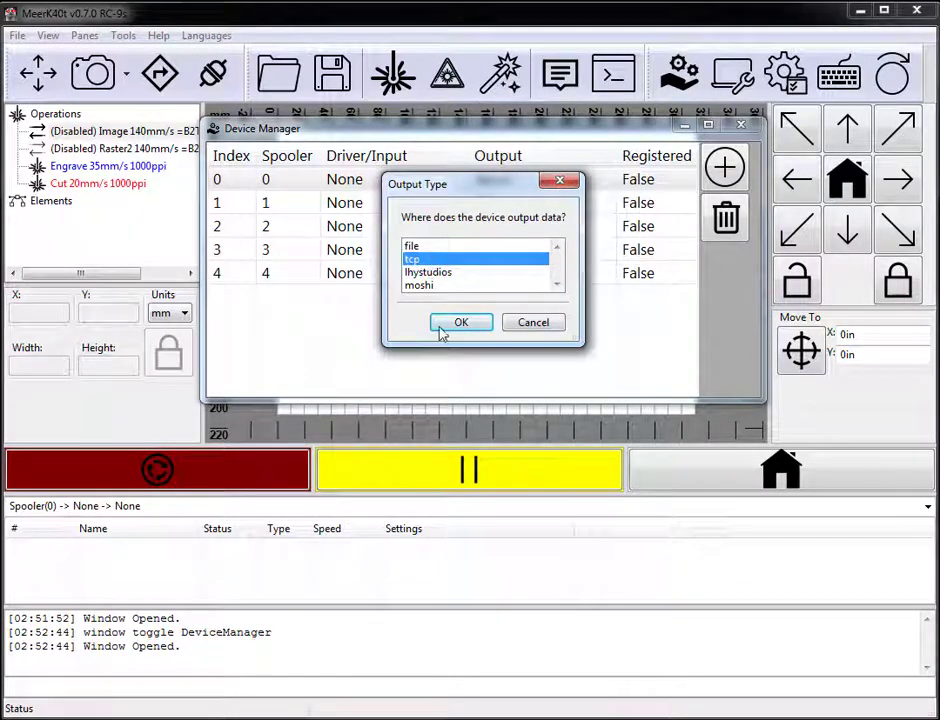
pyautogui.click(461, 322)
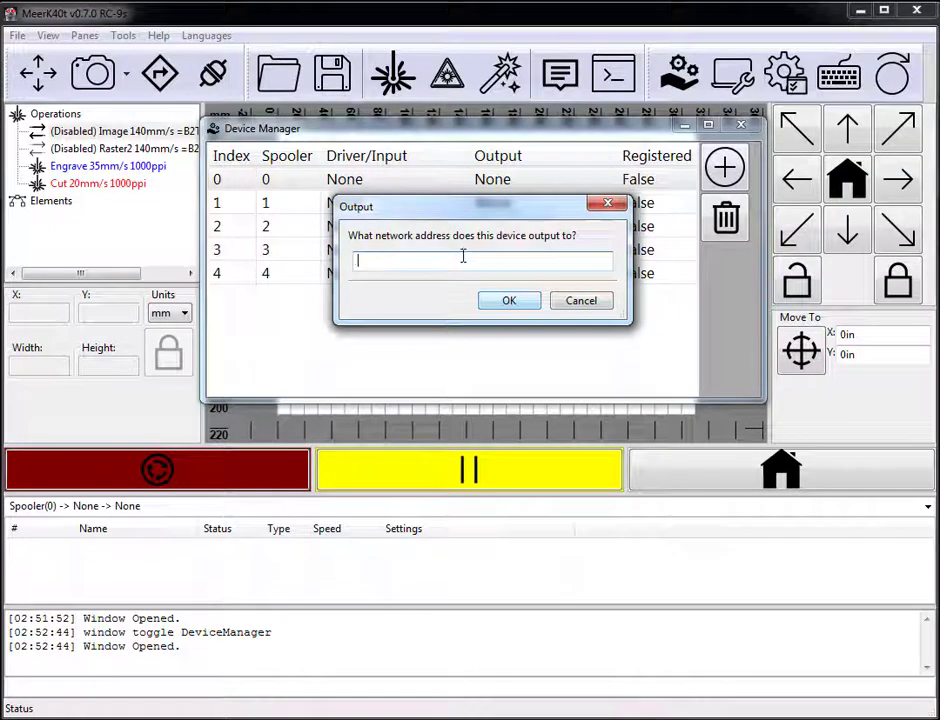
pyautogui.write('localhost:1022')
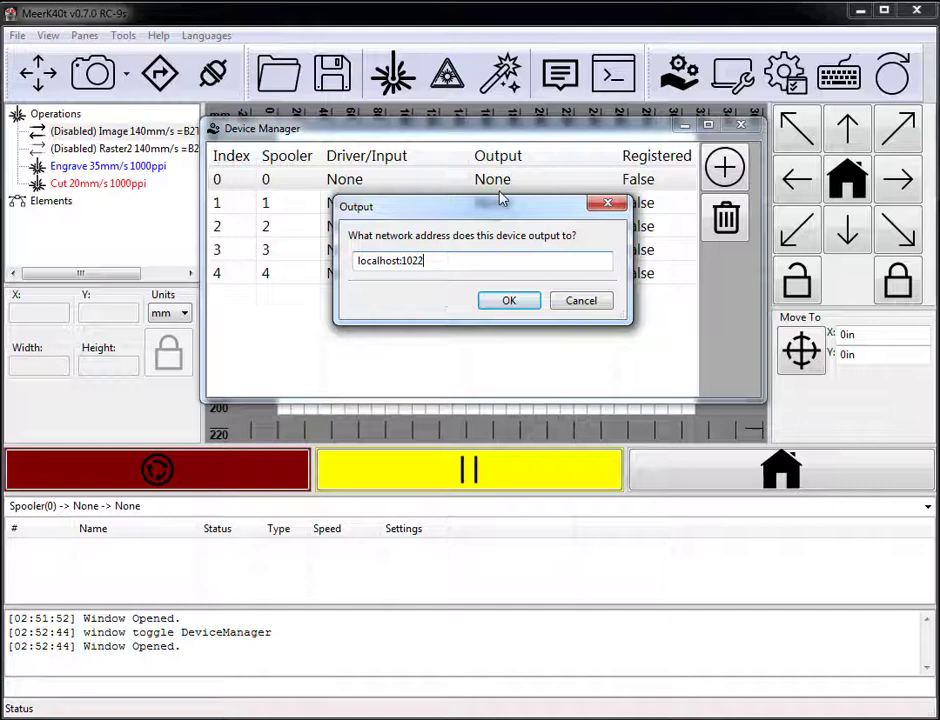
pyautogui.moveTo(500, 238)
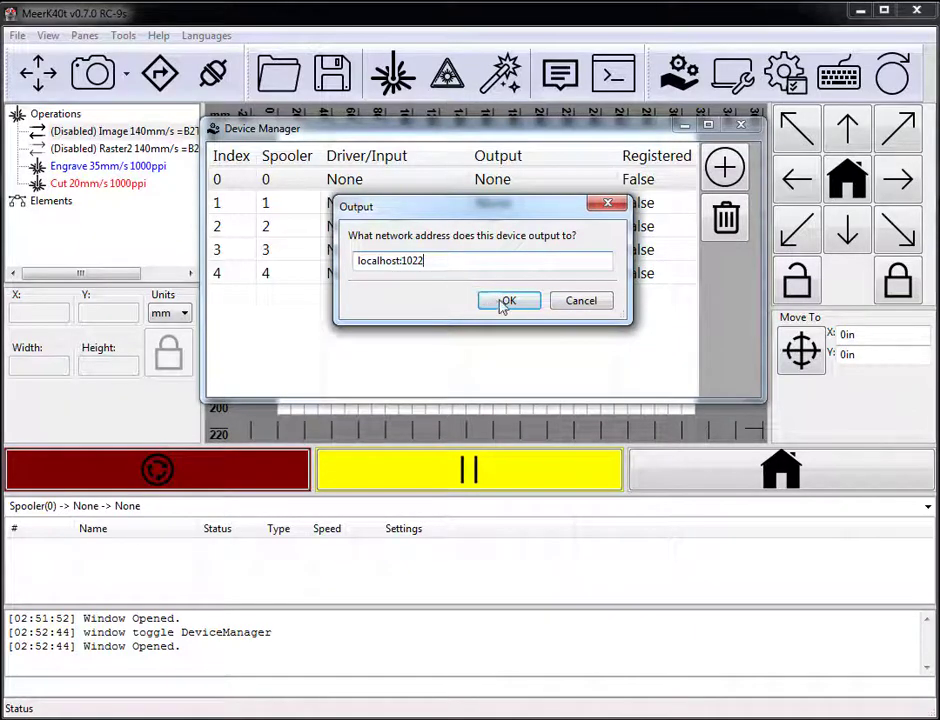
pyautogui.click(508, 300)
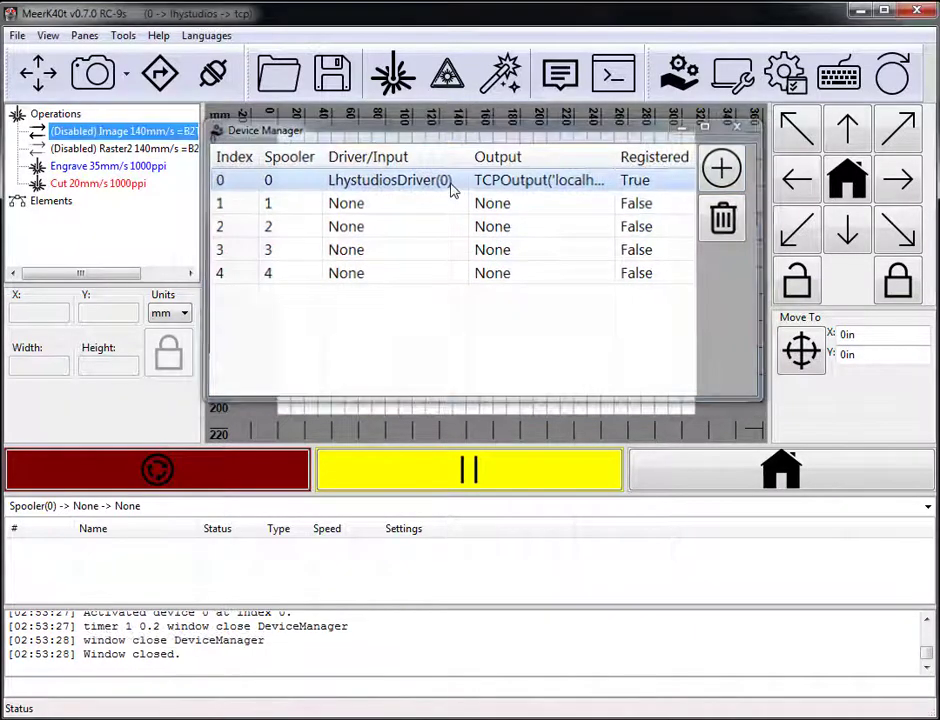
# - Close the Device Manager and bring up the TCP-Controller showing localhost, port 1022
pyautogui.click(738, 126)
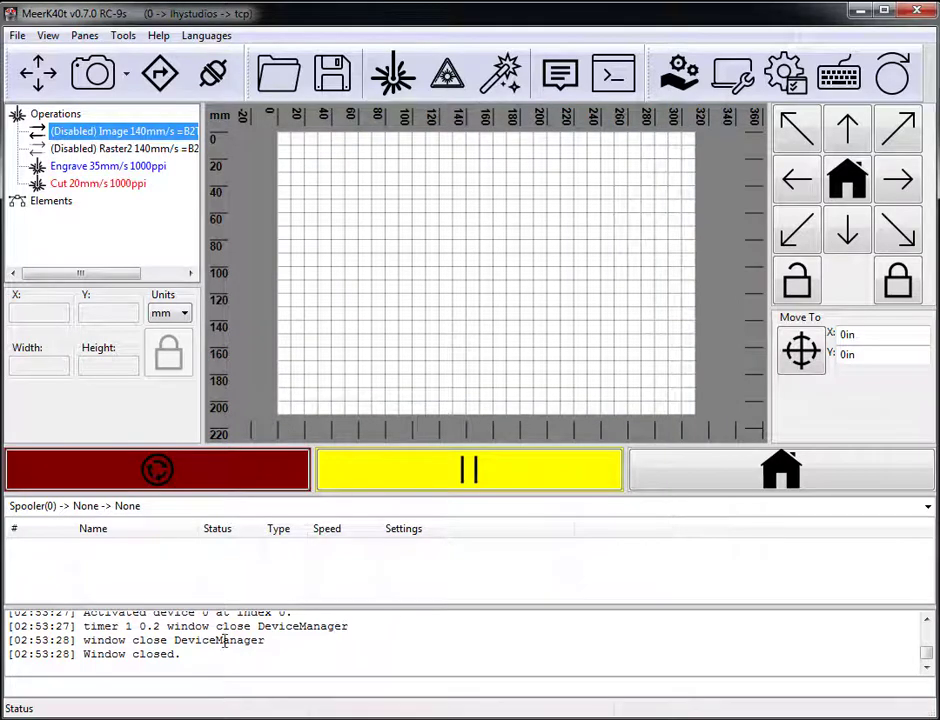
pyautogui.moveTo(212, 73)
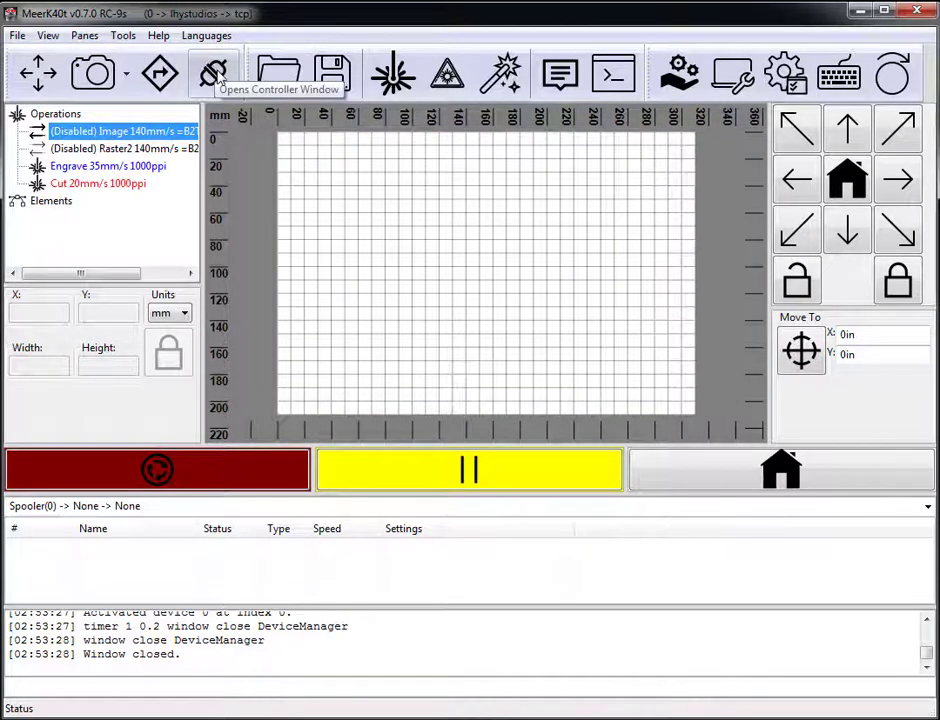
pyautogui.click(212, 72)
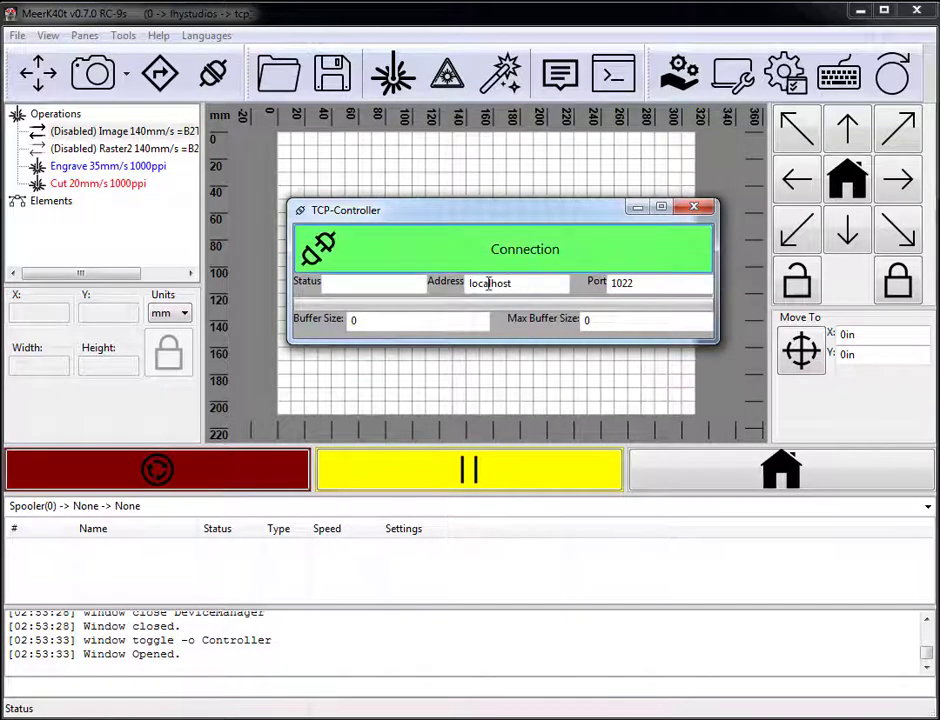
pyautogui.moveTo(797, 179)
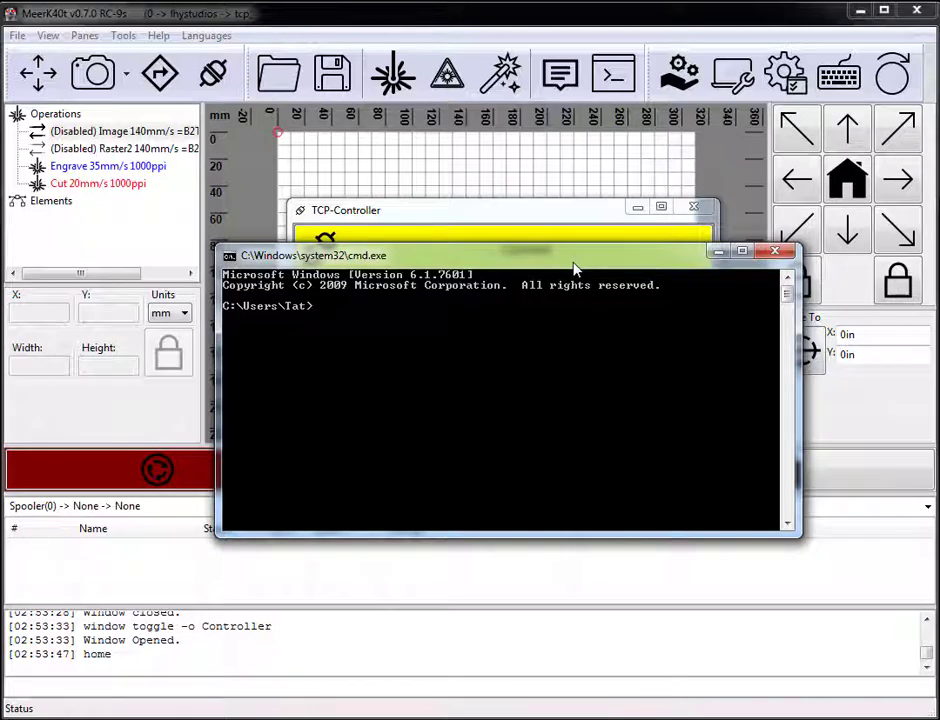
# - Install meerk40t with pip and check its version with 'meerk40t -V' (reports 0.7.0 RC-9s)
pyautogui.write('pip install')
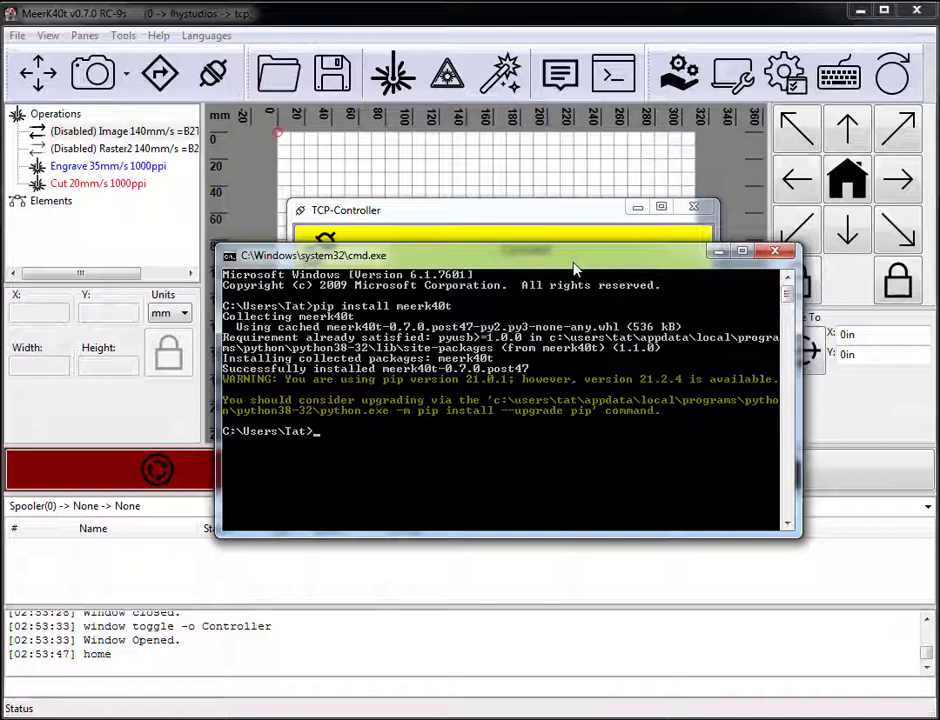
pyautogui.write('meerk40t')
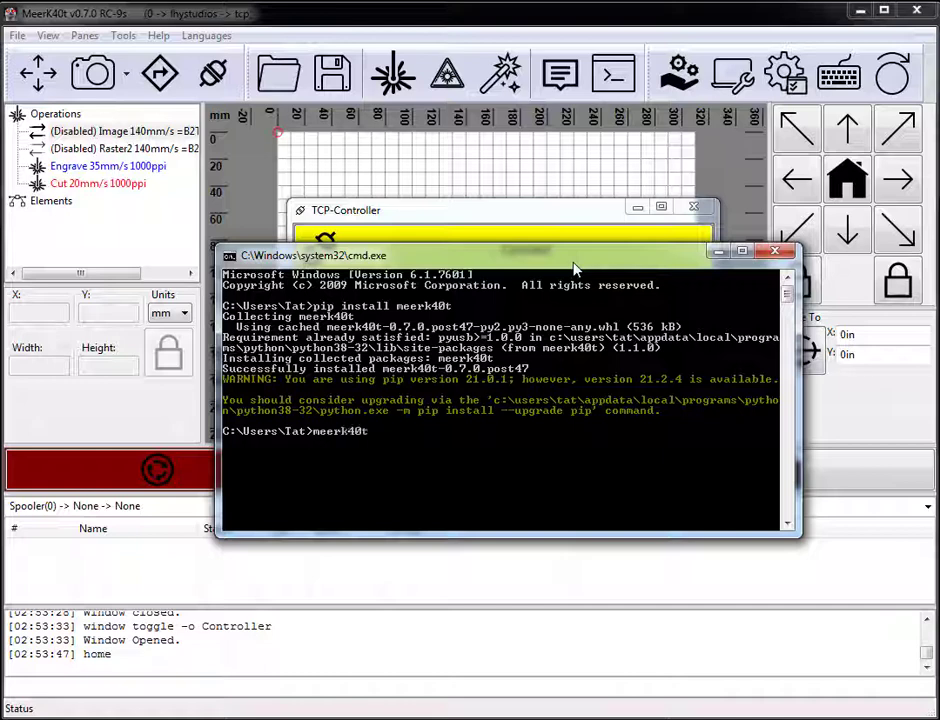
pyautogui.write('-V')
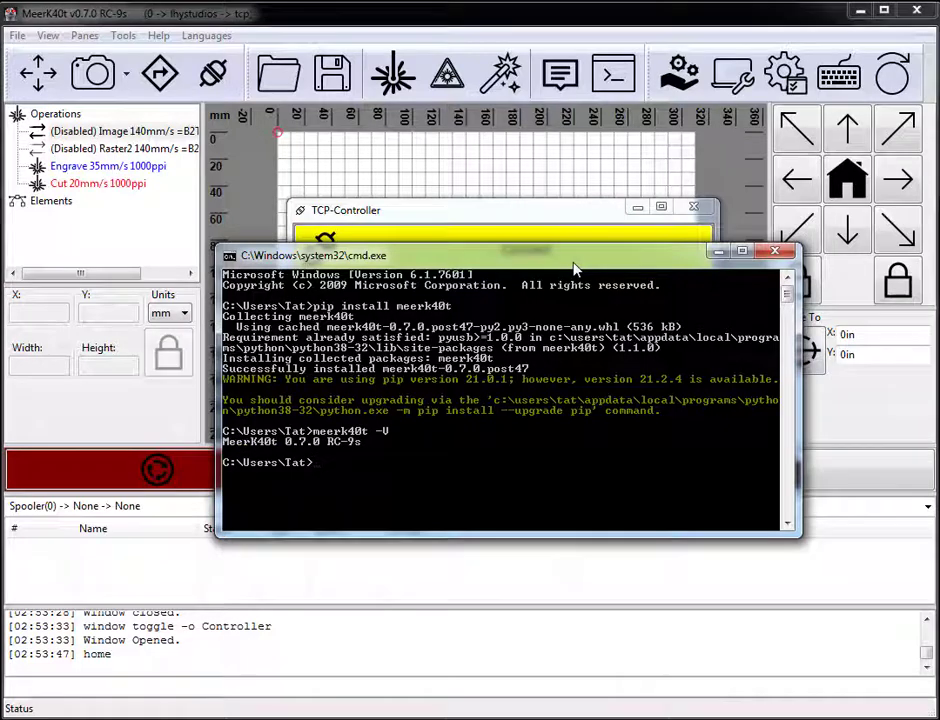
# - List all meerk40t command-line options with 'meerk40t --help'
pyautogui.write('meerk40t --help')
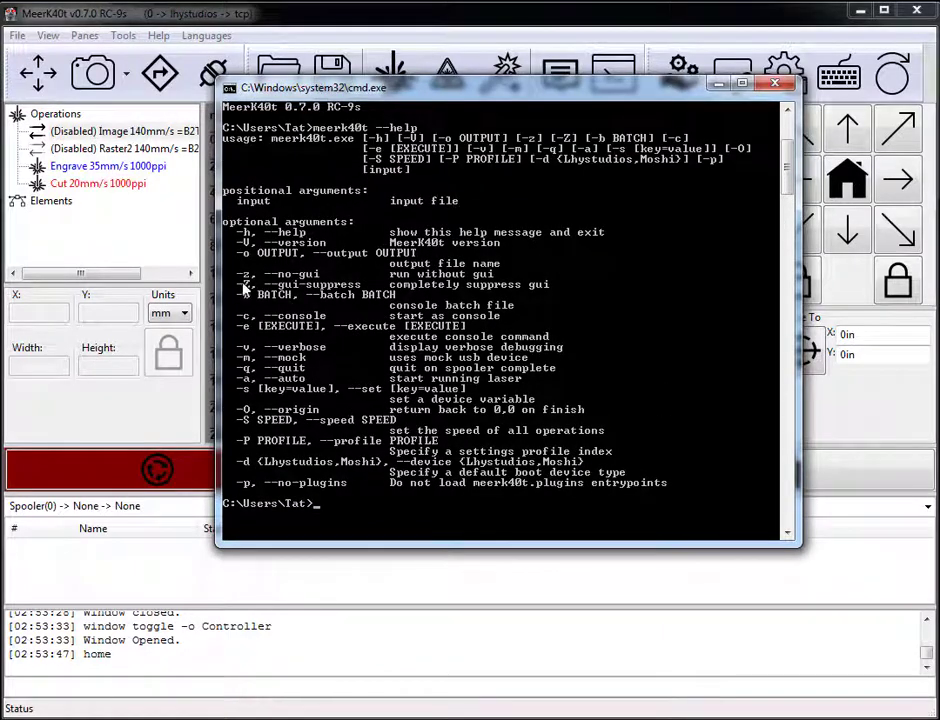
pyautogui.moveTo(332, 288)
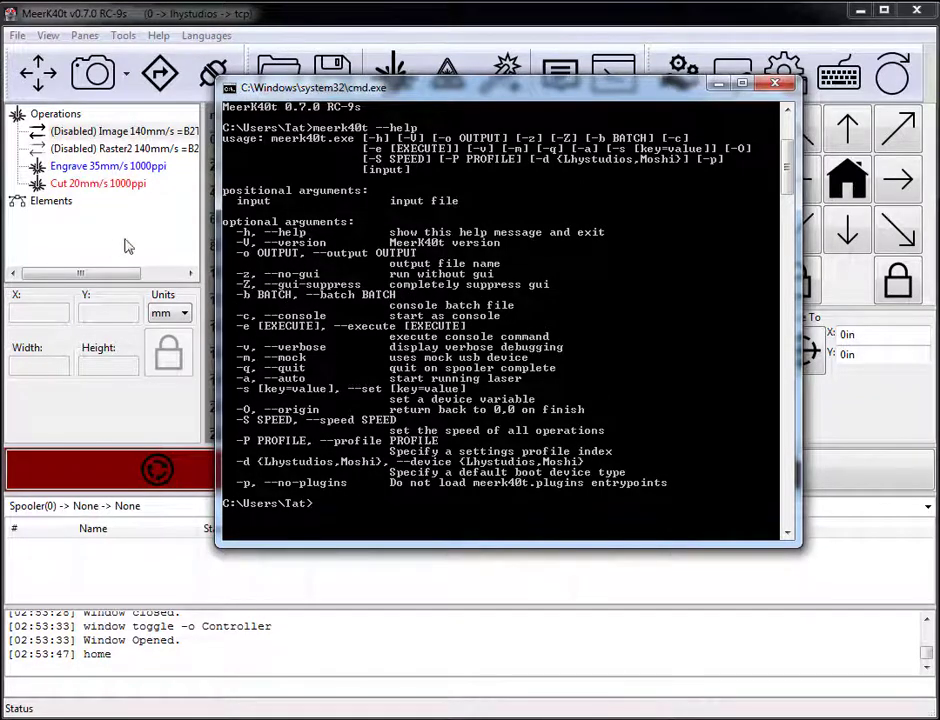
pyautogui.moveTo(360, 240)
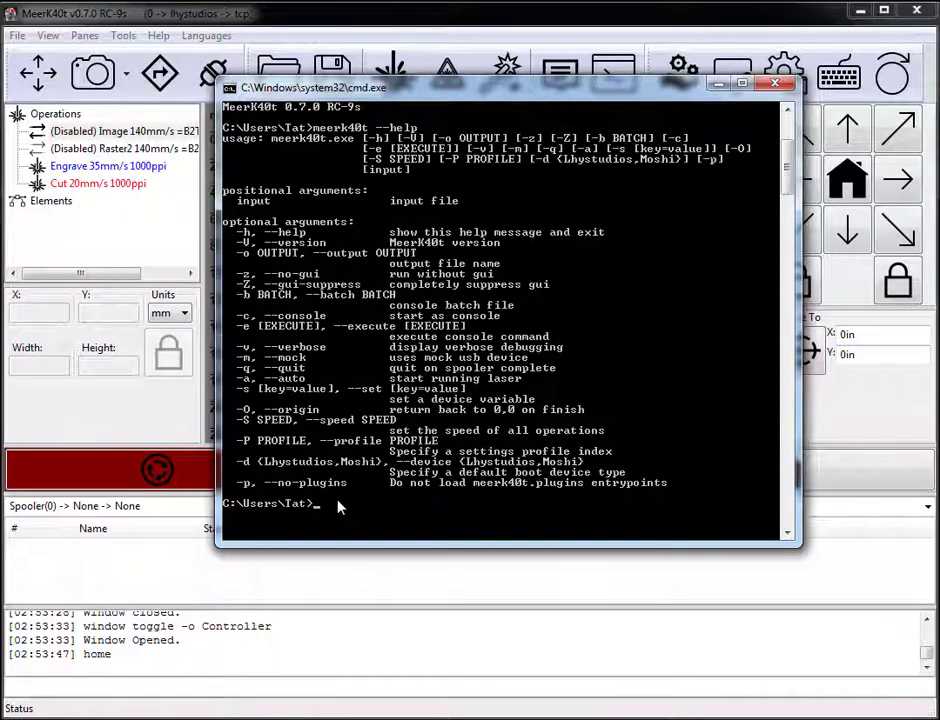
# - Start console MeerK40t with 'meerk40t -Zc' and run 'lhyserver -p 1022'
pyautogui.write('meerk40t -')
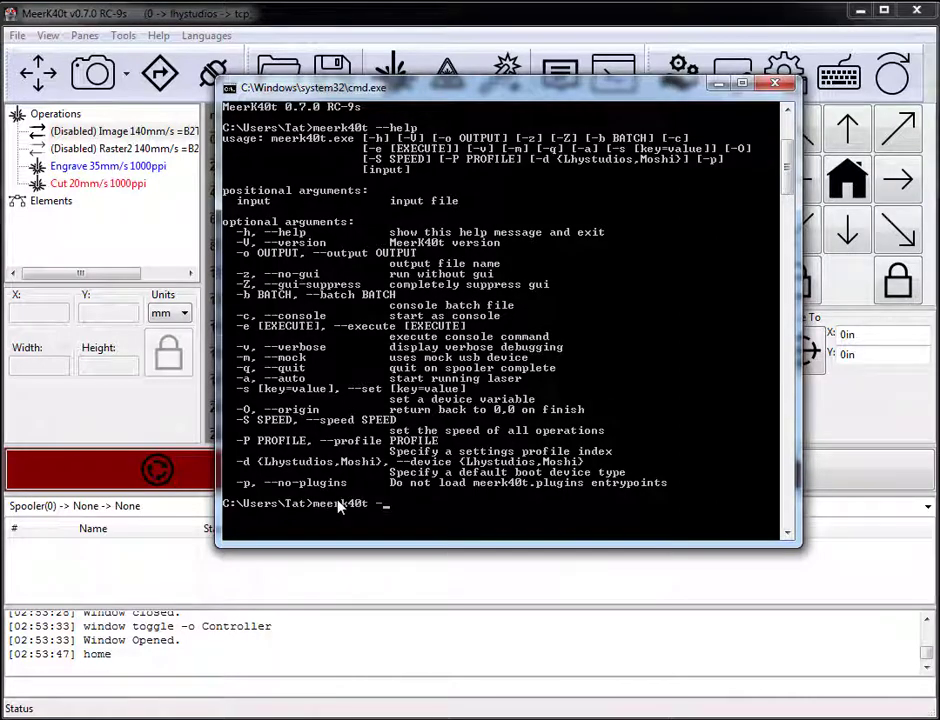
pyautogui.write('-Zc')
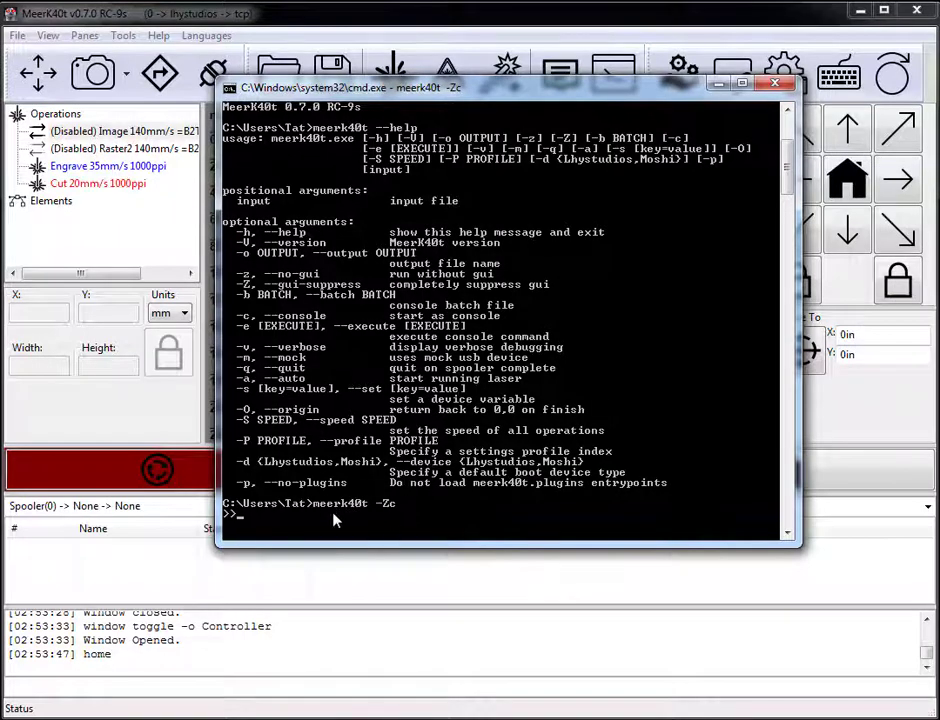
pyautogui.moveTo(360, 522)
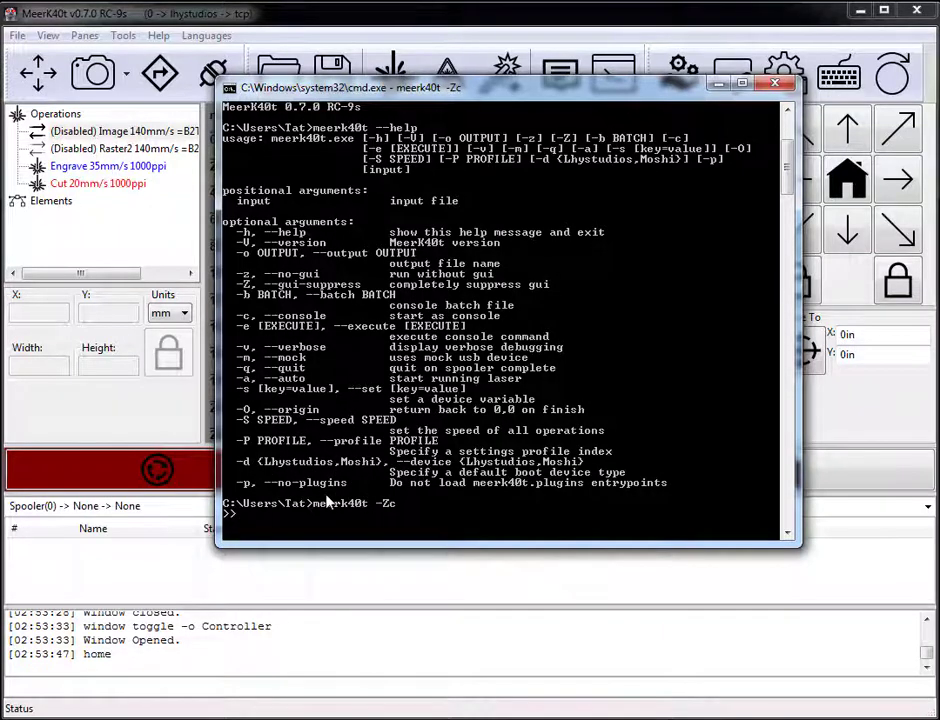
pyautogui.moveTo(490, 435)
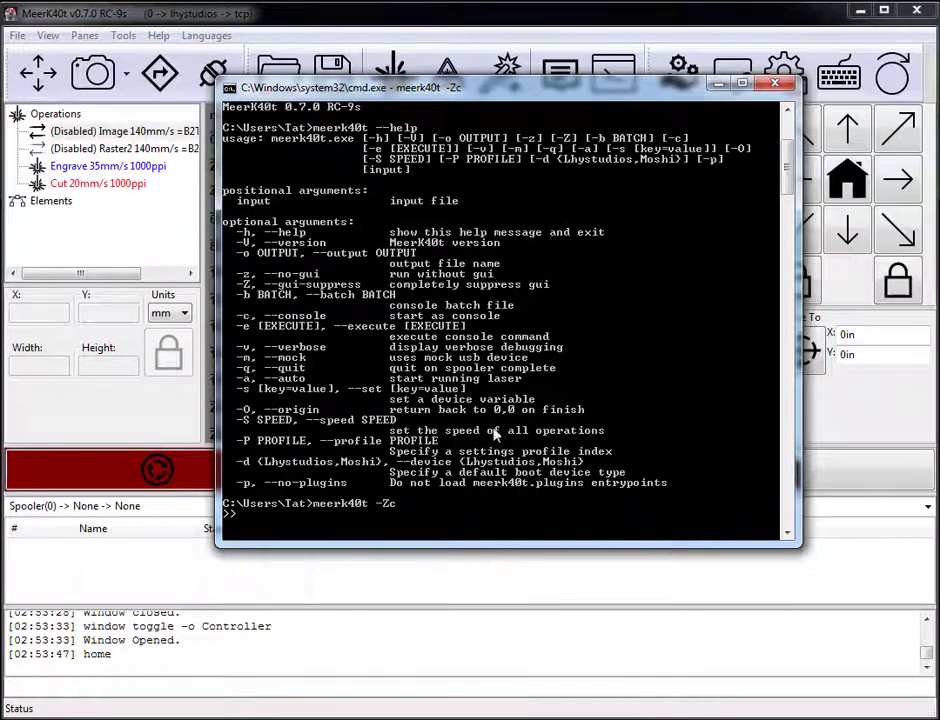
pyautogui.moveTo(445, 107)
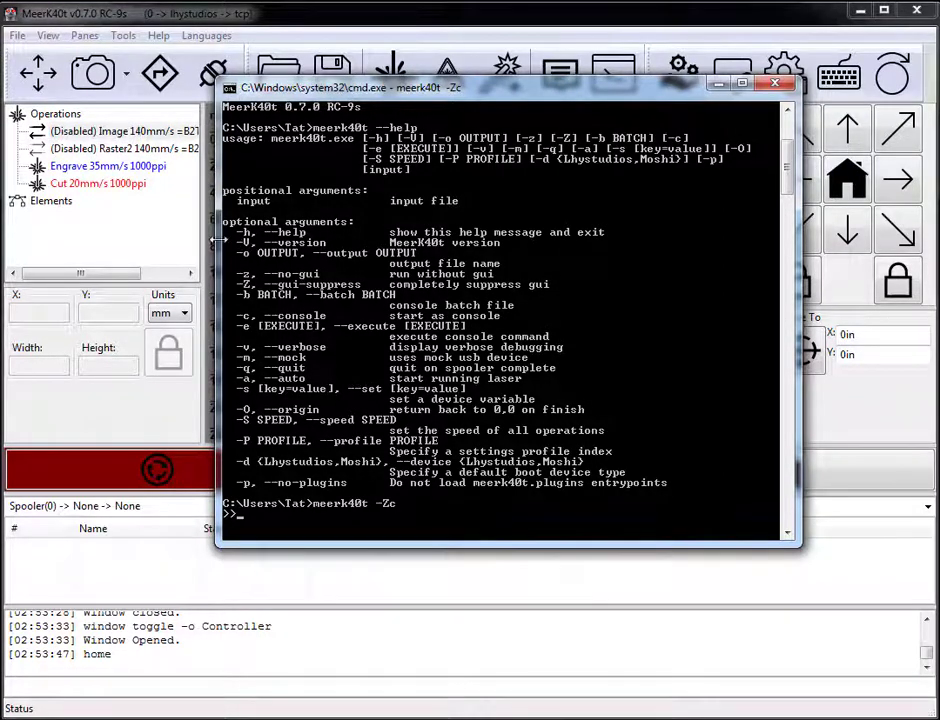
pyautogui.moveTo(400, 525)
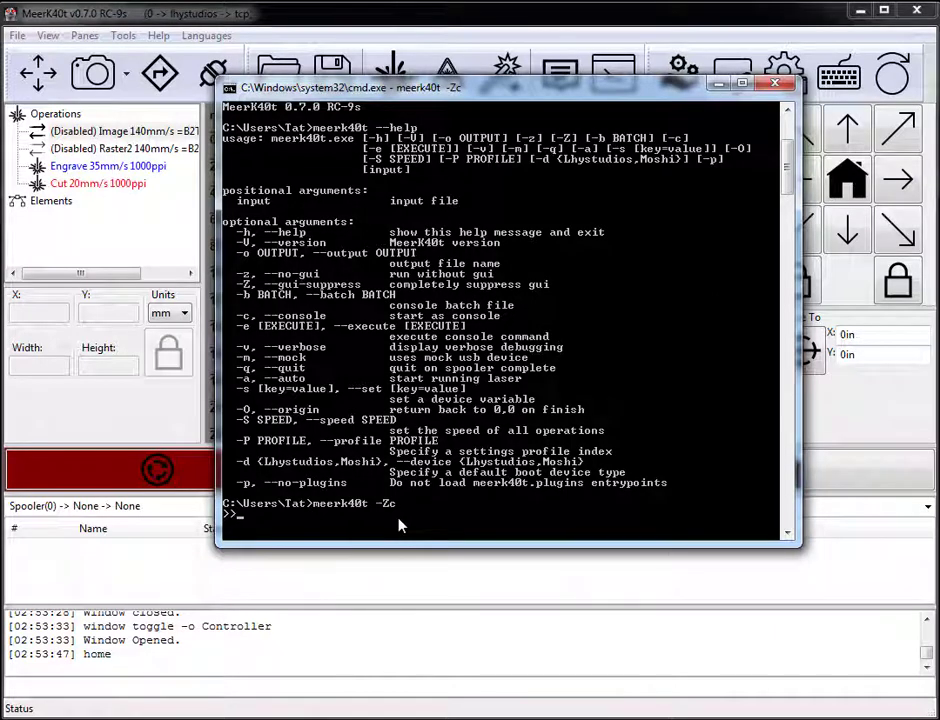
pyautogui.write('lhy')
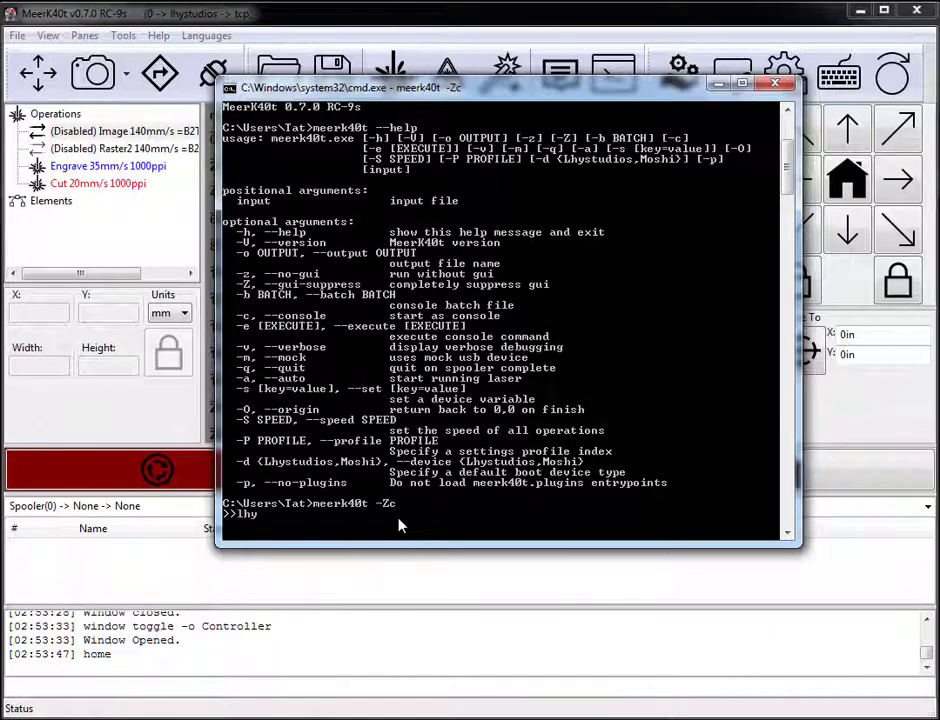
pyautogui.write('server')
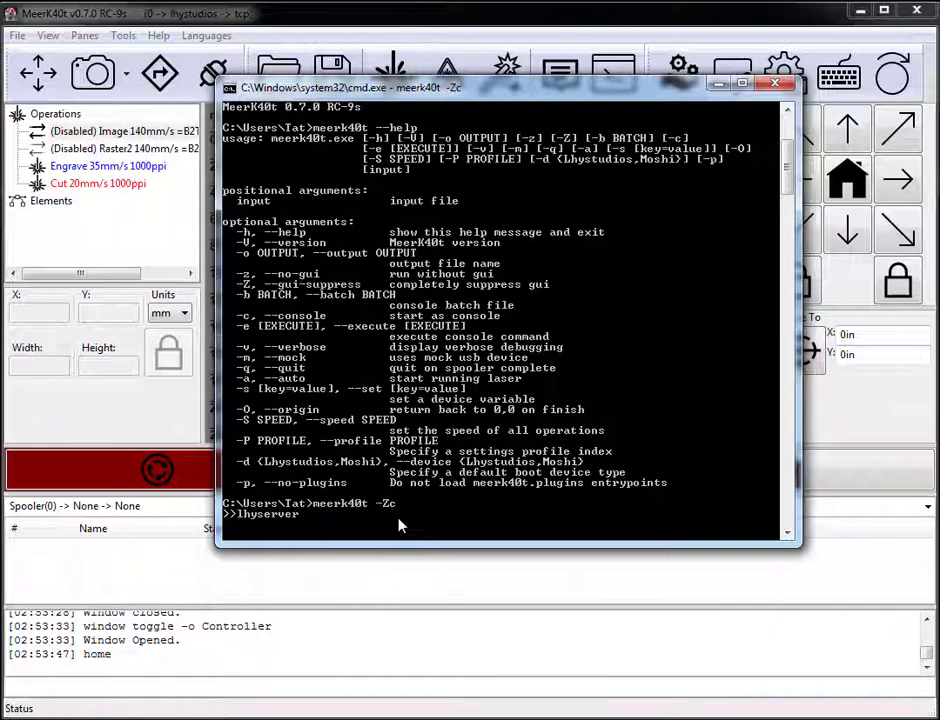
pyautogui.write('-p 1022')
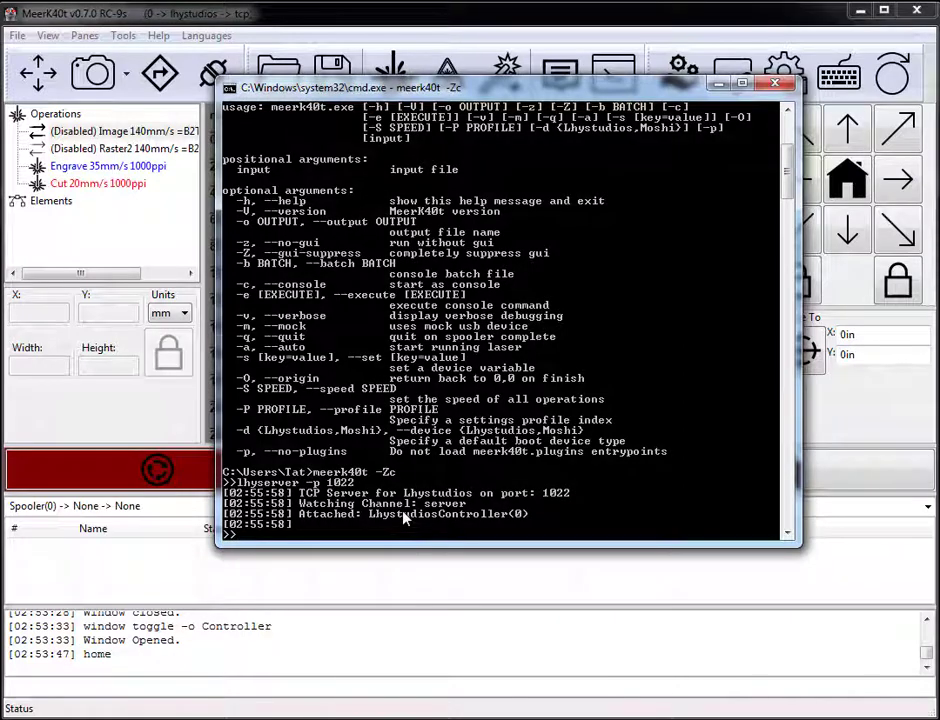
# - List the channels and open data-tcp-1022 and 0/usb for watching
pyautogui.write('channel list')
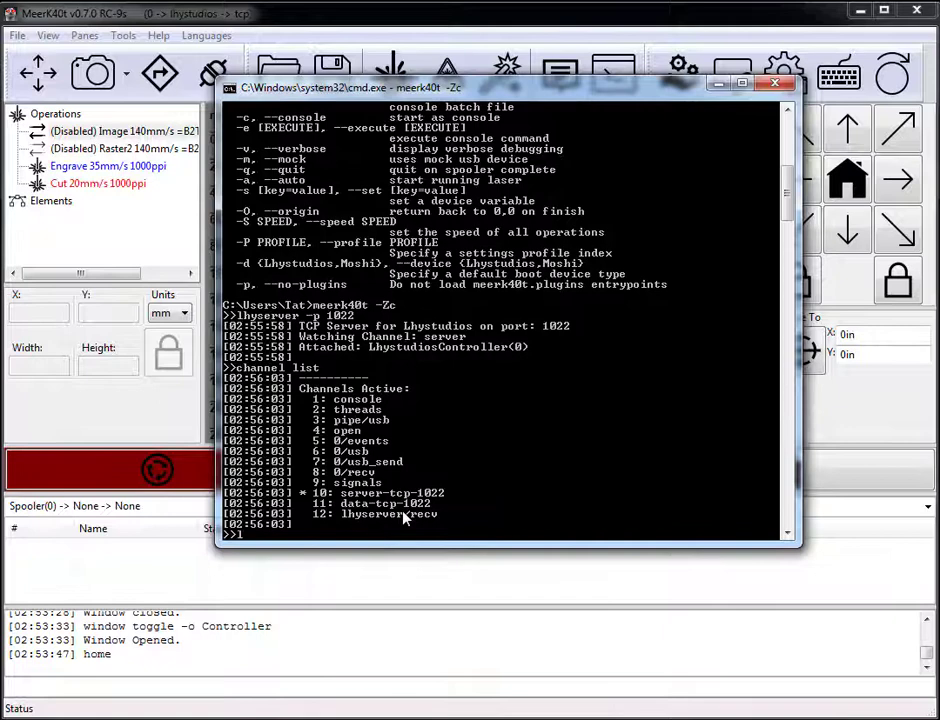
pyautogui.write('channel')
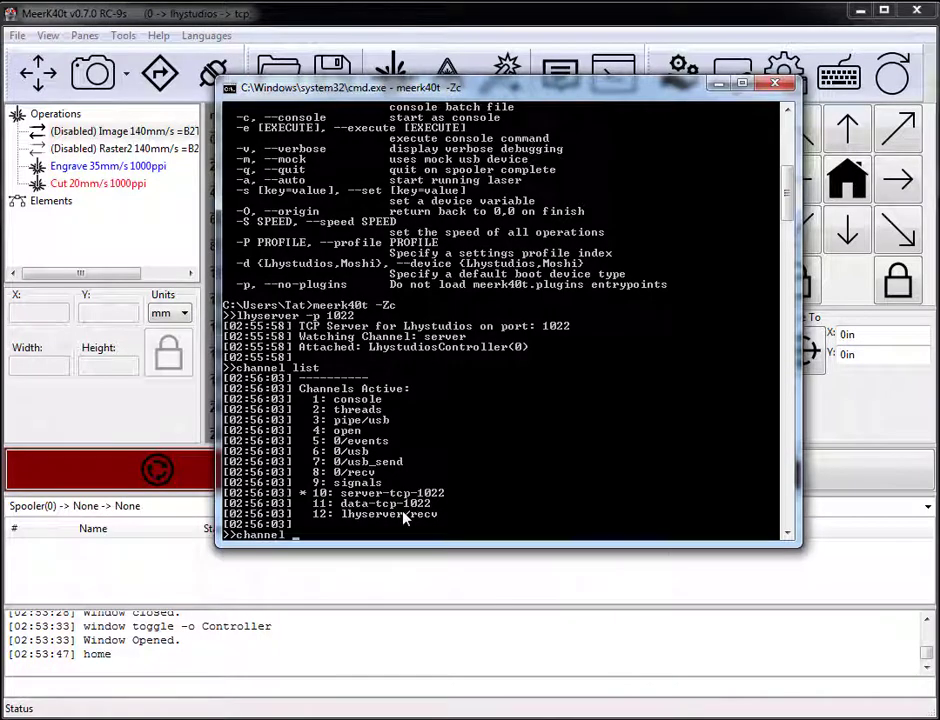
pyautogui.write('open data')
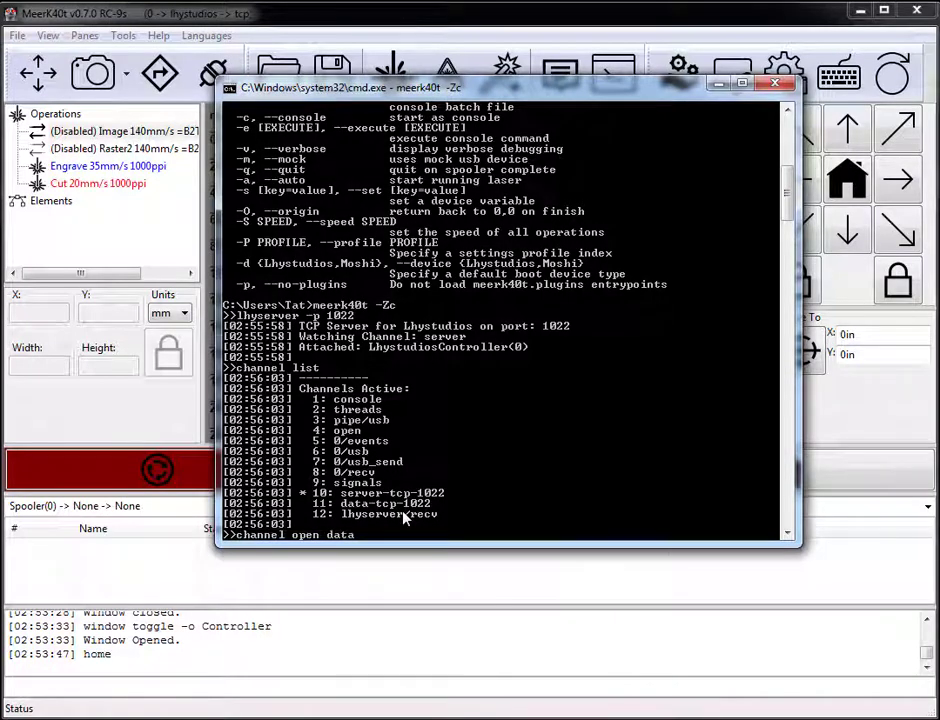
pyautogui.write('-tcp-1022')
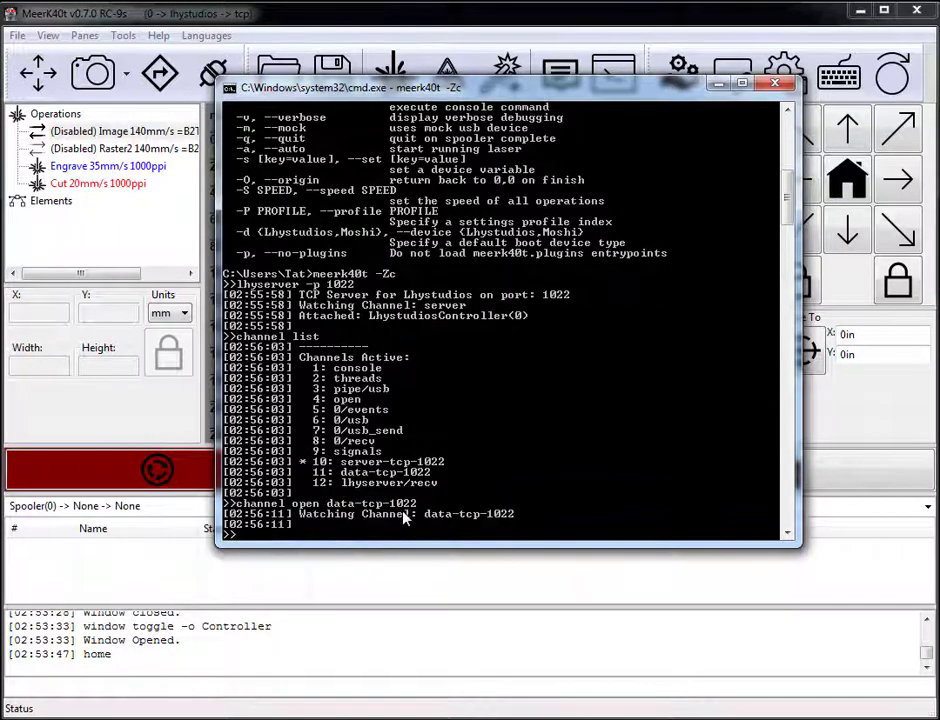
pyautogui.write('channel open 0/usb')
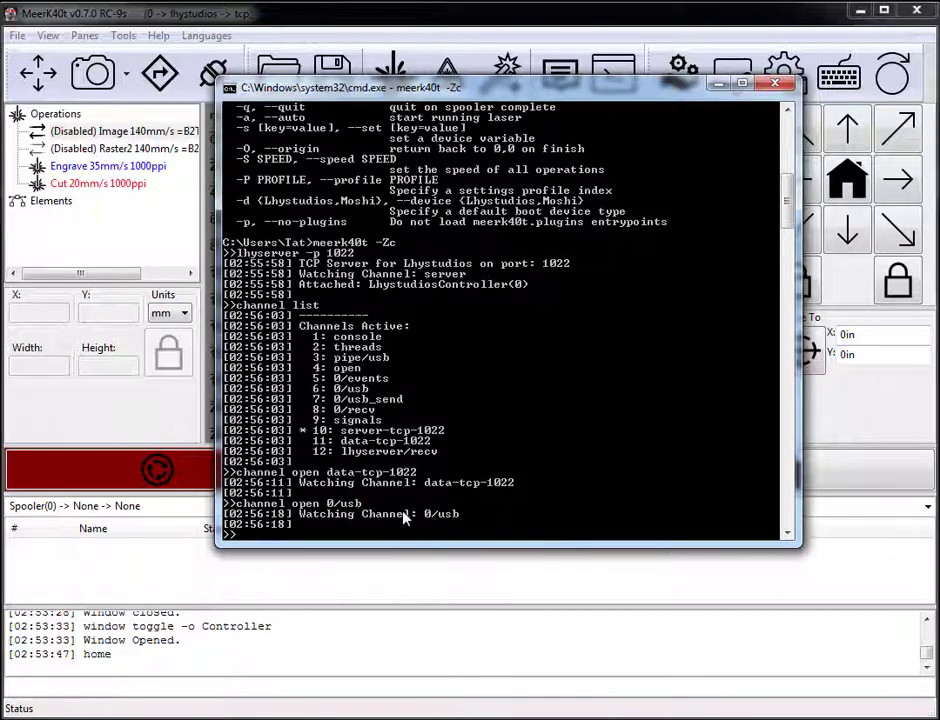
pyautogui.moveTo(533, 422)
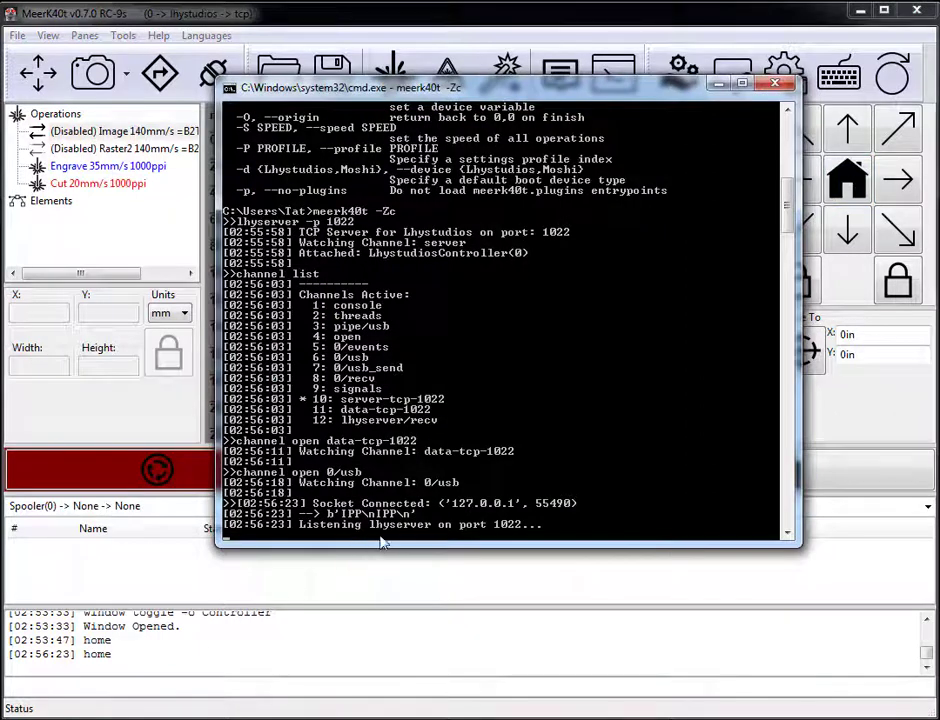
pyautogui.moveTo(470, 505)
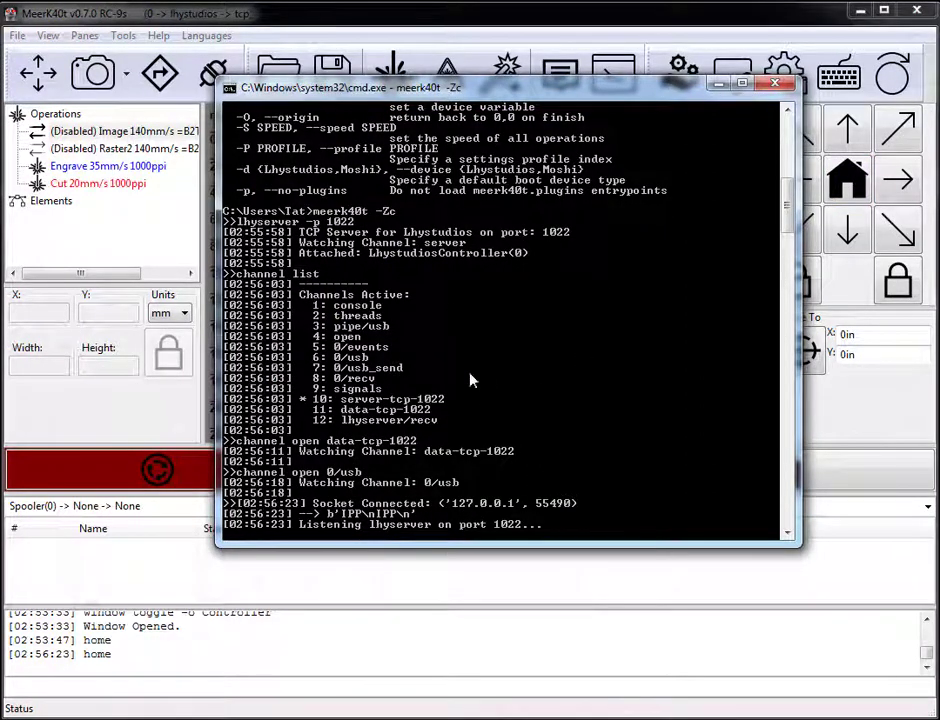
pyautogui.moveTo(455, 368)
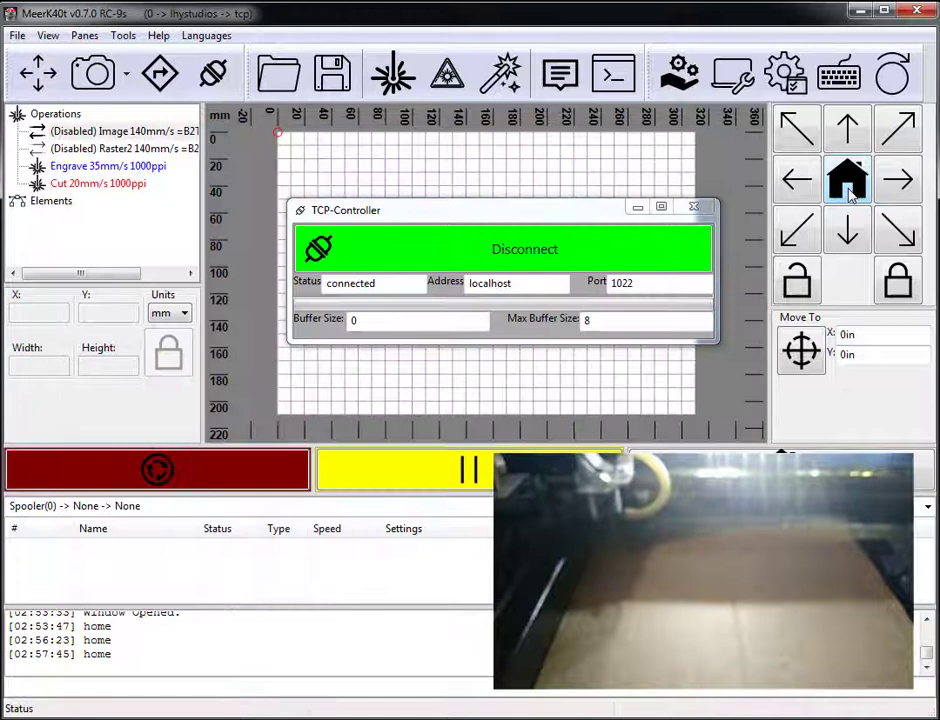
# - Home the laser head, jog it right and back left over TCP, then close the TCP-Controller
pyautogui.click(897, 179)
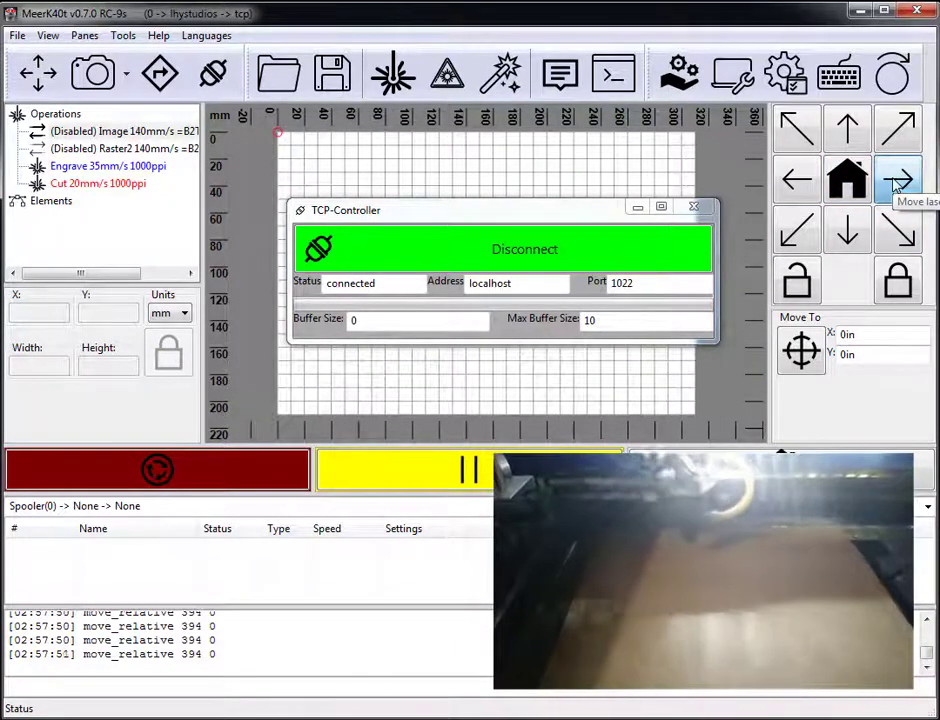
pyautogui.click(847, 230)
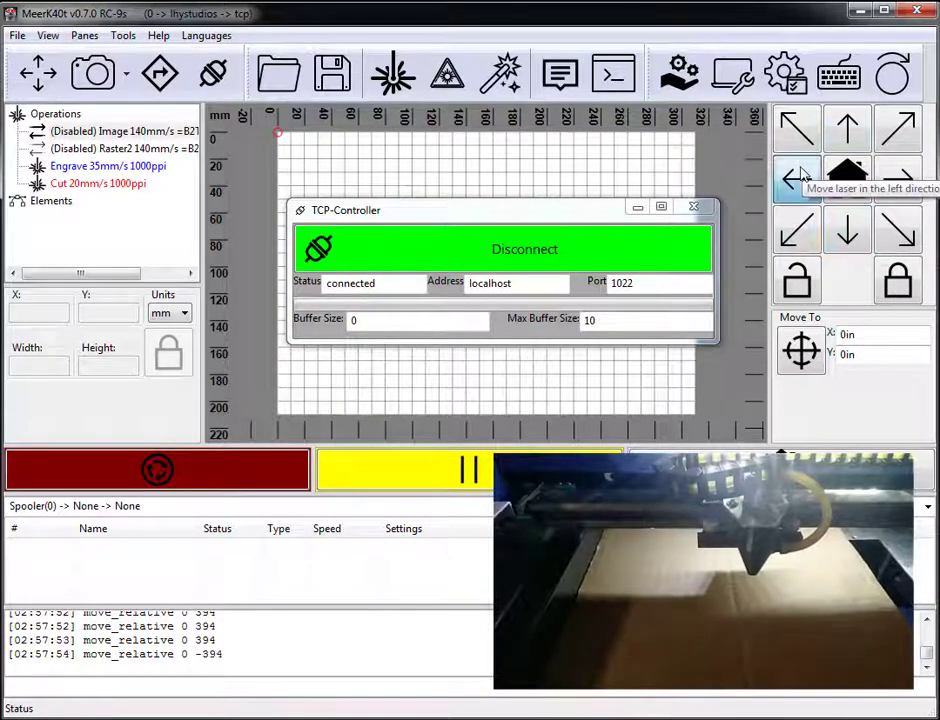
pyautogui.click(797, 179)
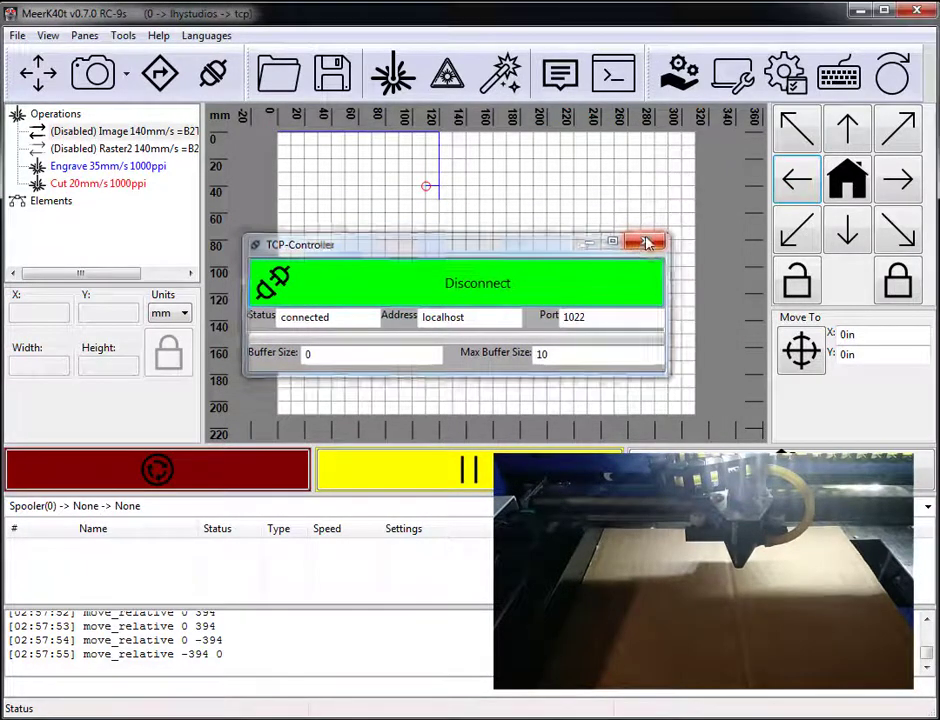
pyautogui.click(645, 243)
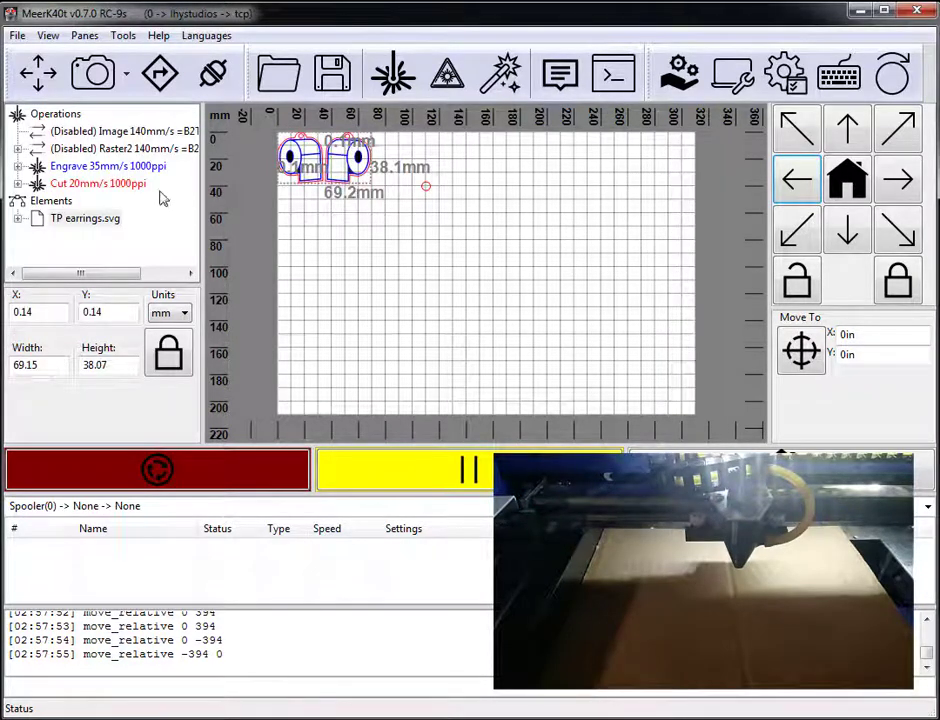
# - Review the Cut operation and set the Engrave operation to 333 ppi
pyautogui.click(98, 183)
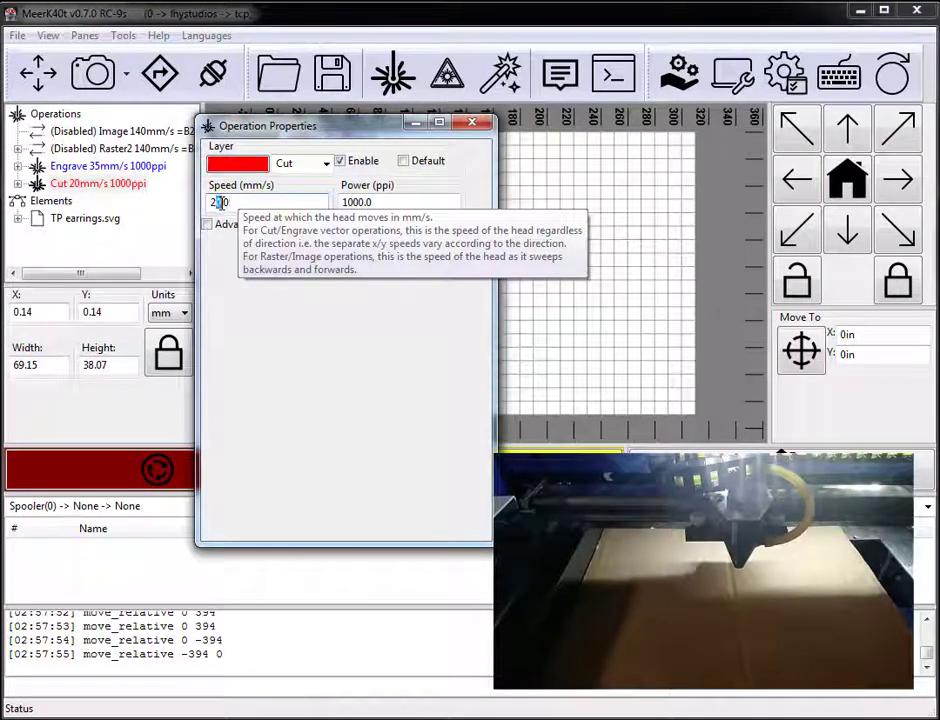
pyautogui.moveTo(398, 201)
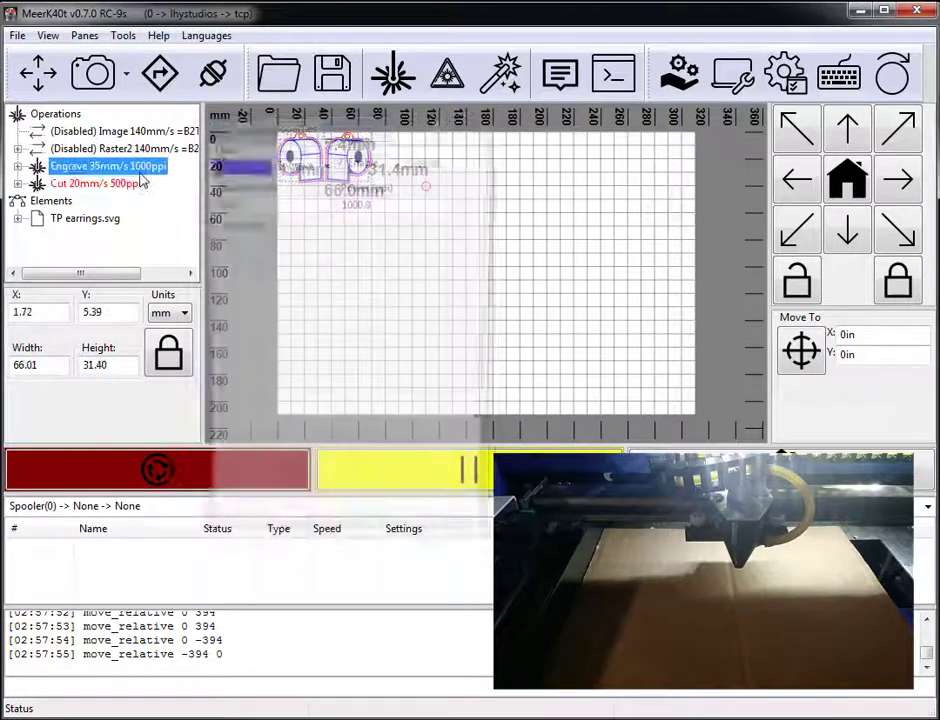
pyautogui.doubleClick(108, 165)
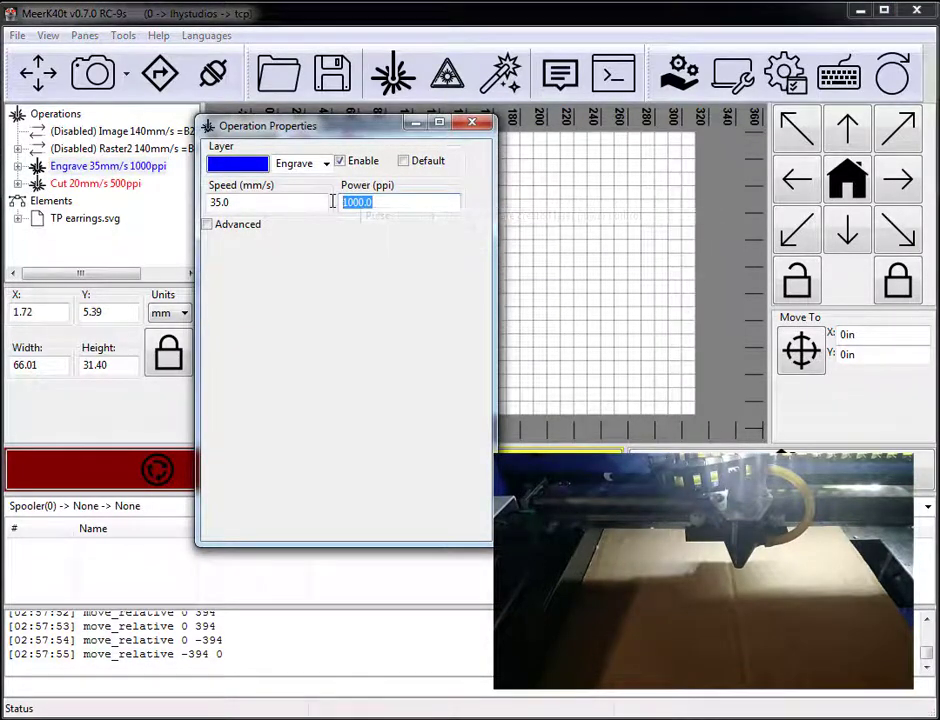
pyautogui.write('333')
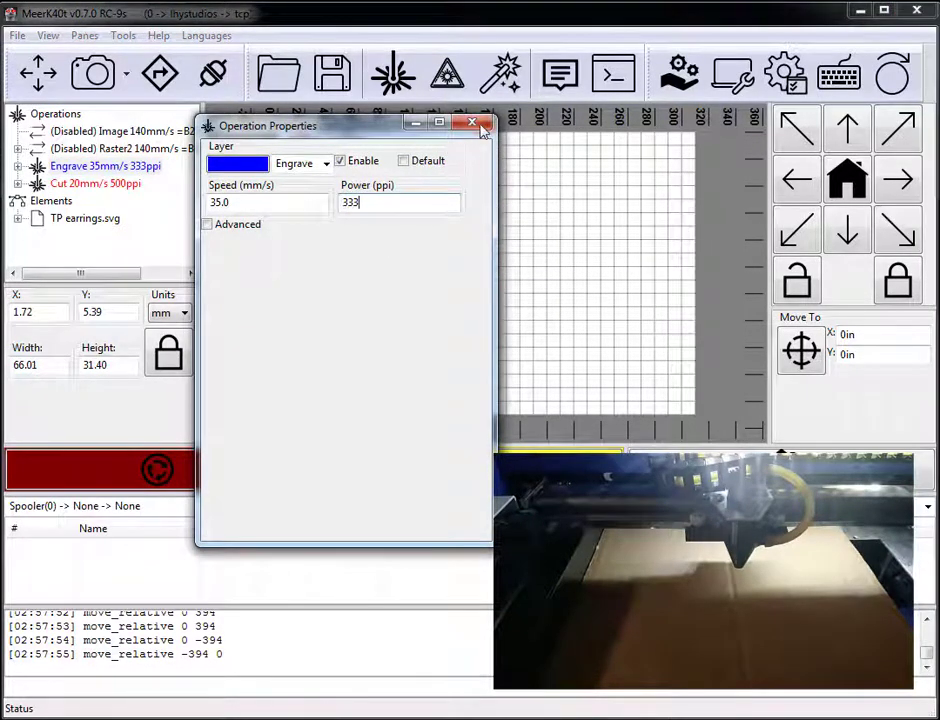
pyautogui.click(473, 122)
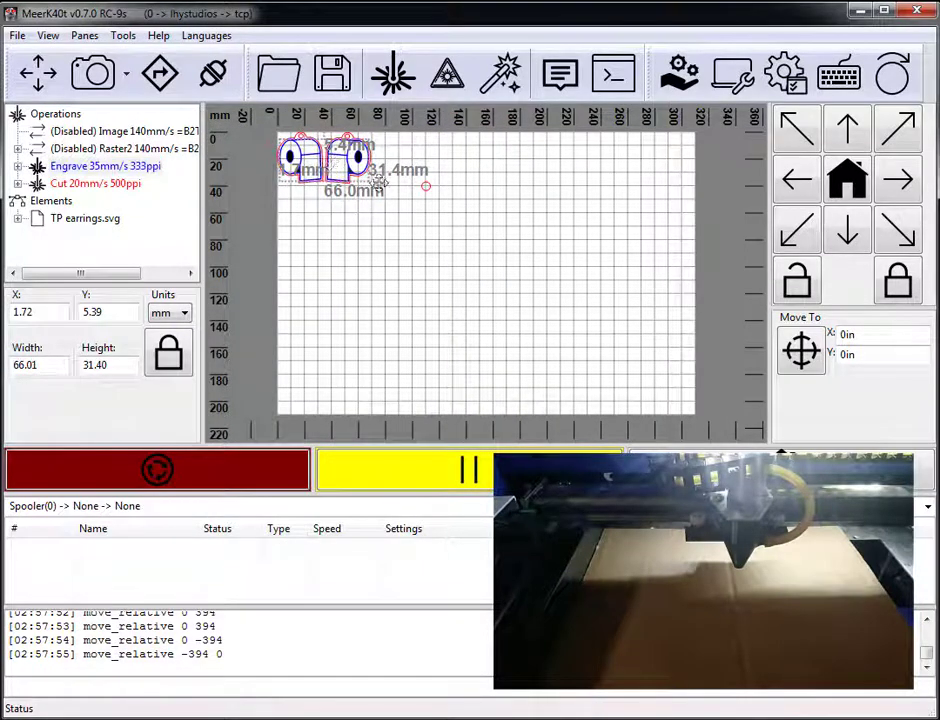
# - Move the earrings to the upper middle of the bed and reopen the TCP-Controller
pyautogui.moveTo(325, 160); pyautogui.dragTo(440, 215)
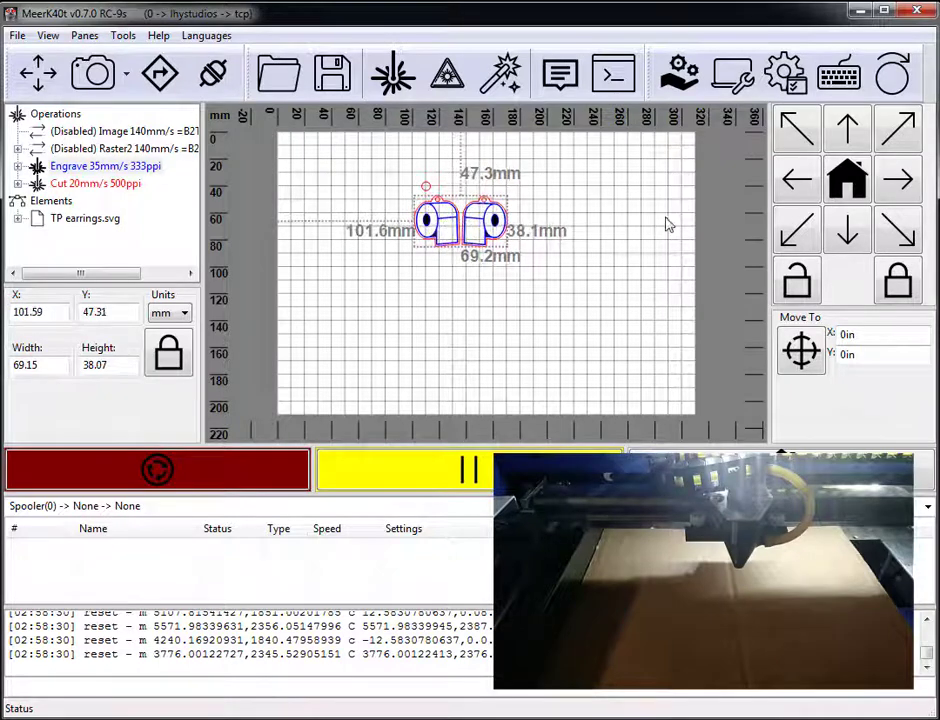
pyautogui.moveTo(213, 73)
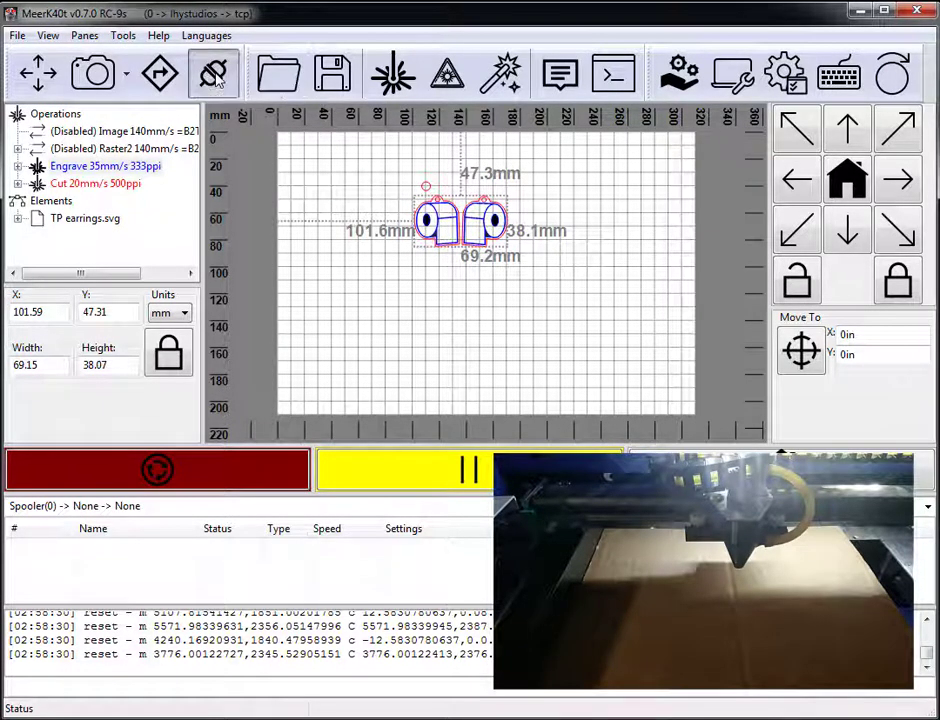
pyautogui.click(213, 73)
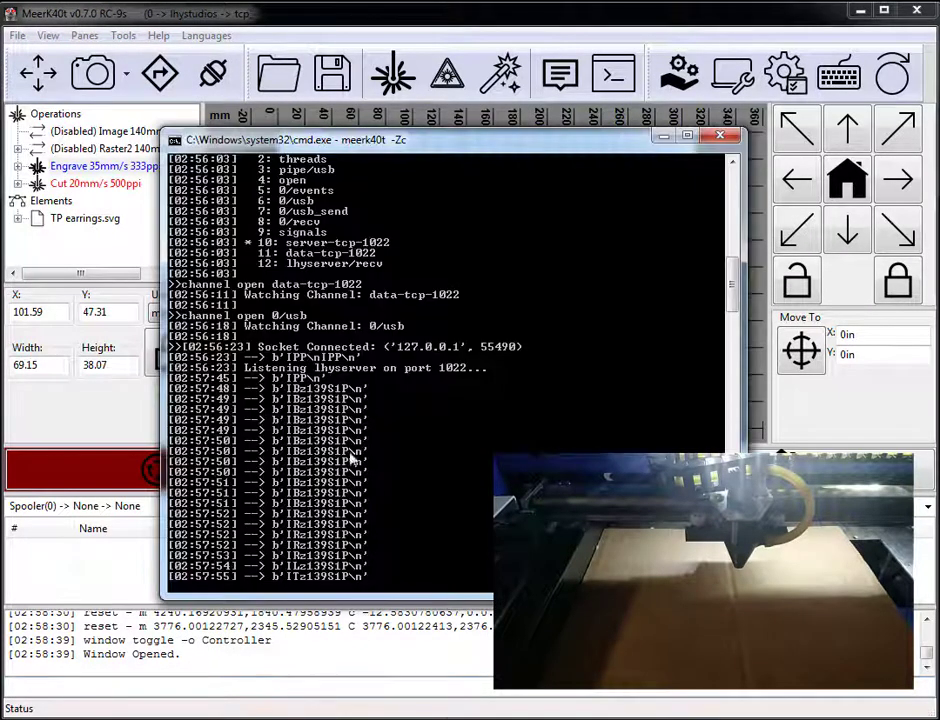
pyautogui.moveTo(428, 207)
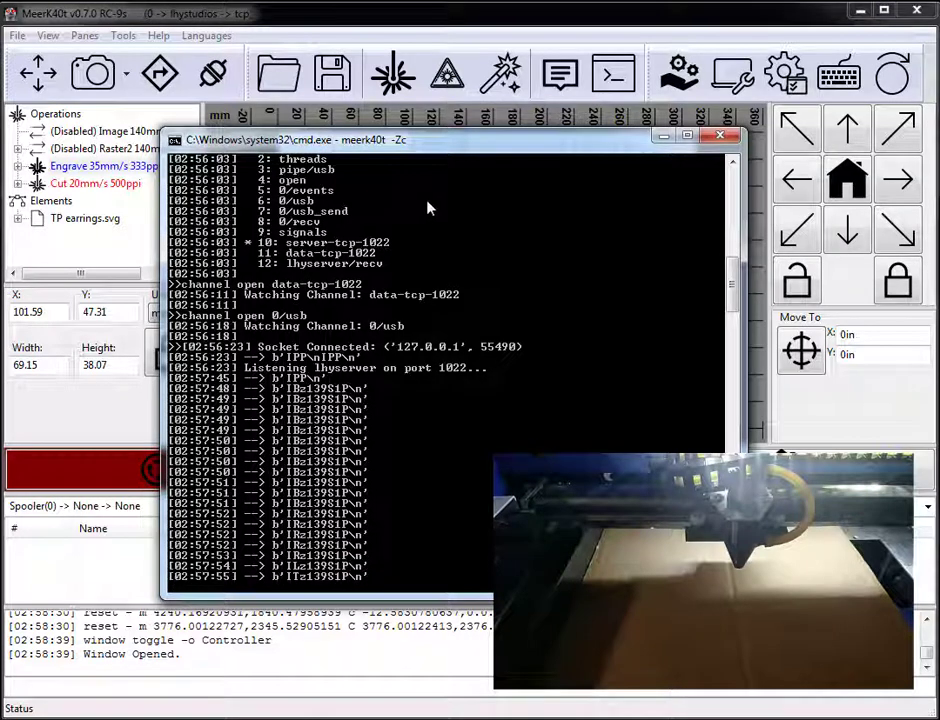
pyautogui.moveTo(420, 332)
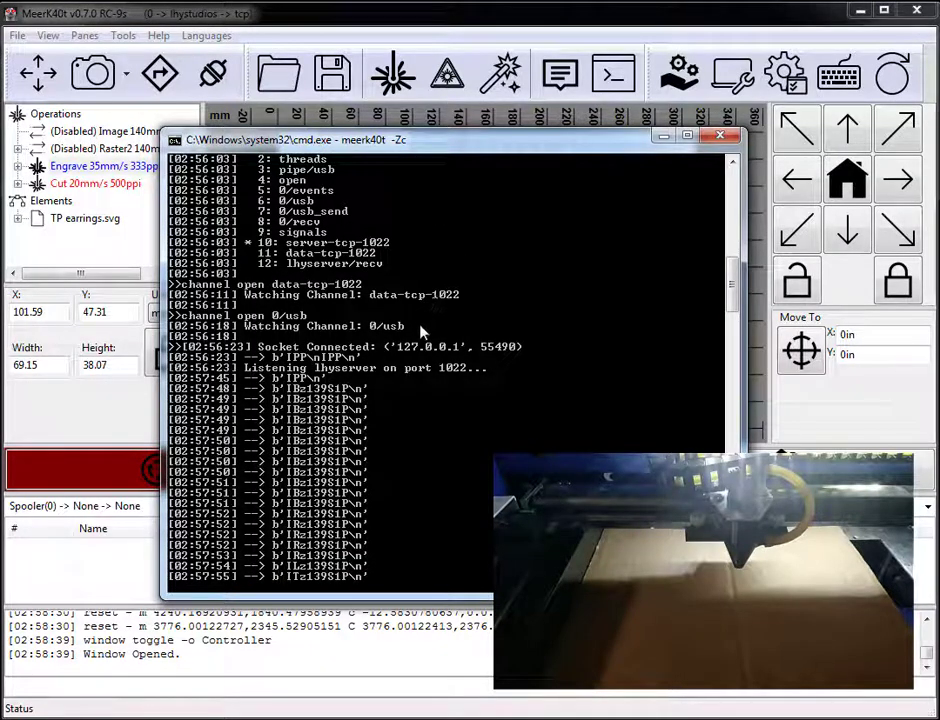
pyautogui.moveTo(521, 257)
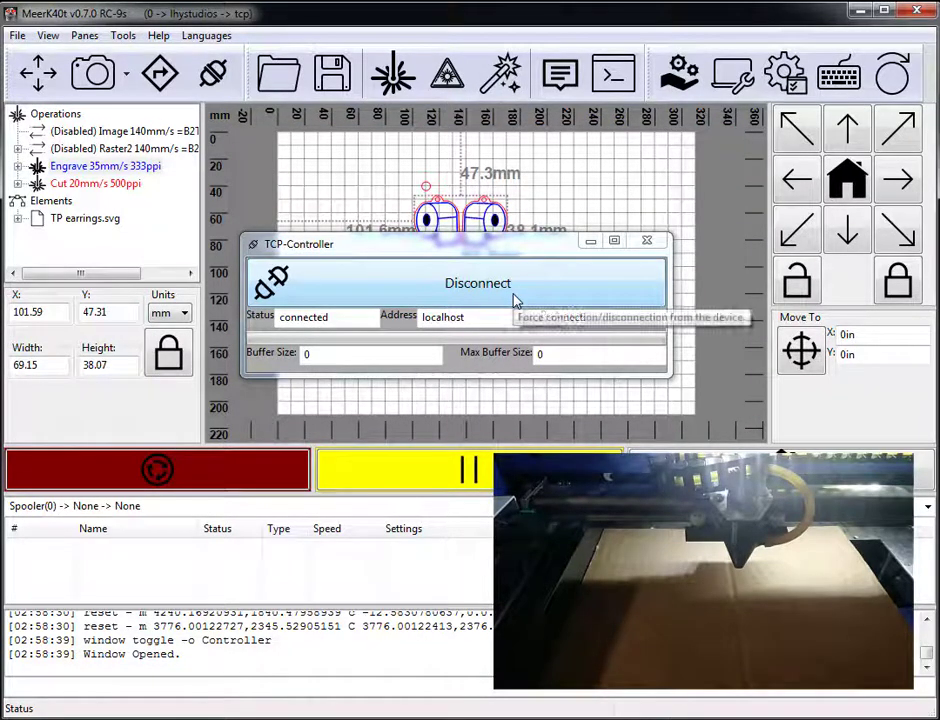
pyautogui.moveTo(518, 301)
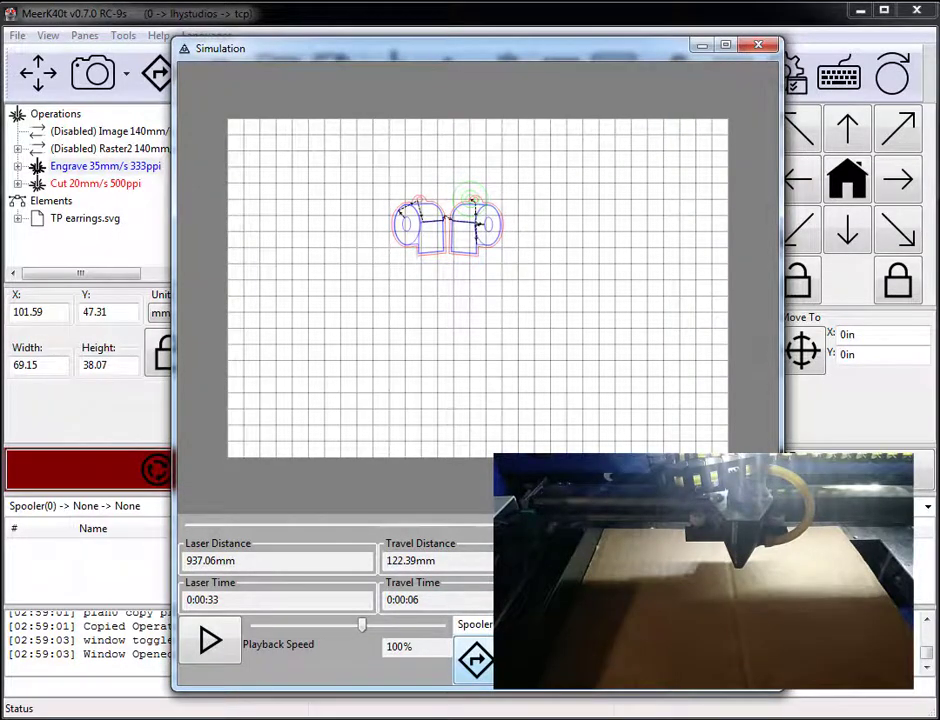
# - Send the simulated earrings job (about 33 s laser time) to the spooler
pyautogui.click(759, 45)
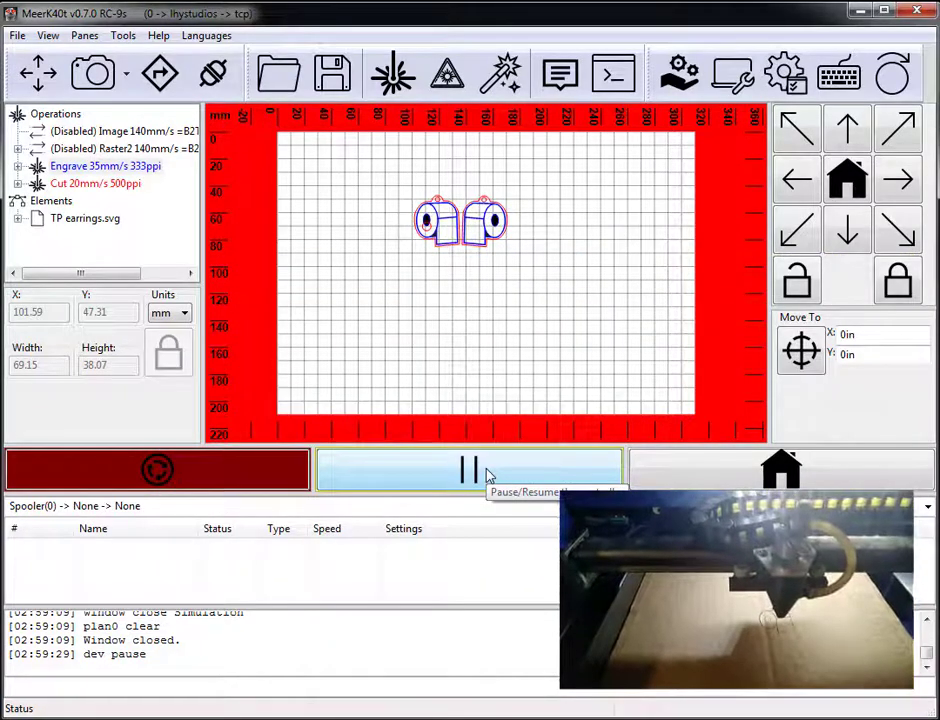
# - Pause and resume the running job with the yellow button and let the cut finish
pyautogui.click(468, 469)
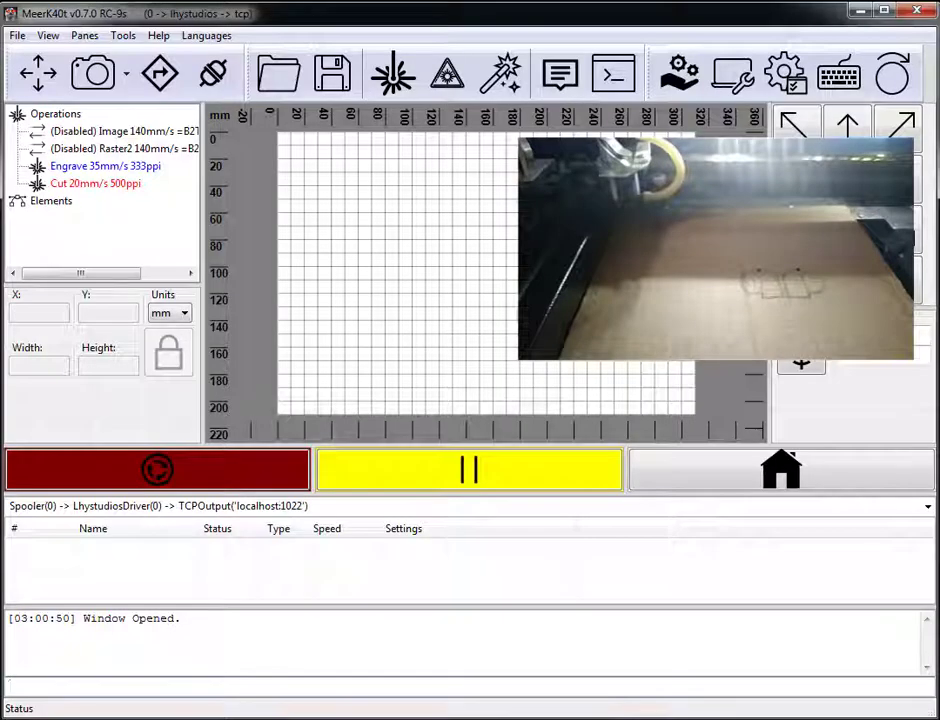
# - Launch the project's IRC chat from the Help menu
pyautogui.click(157, 35)
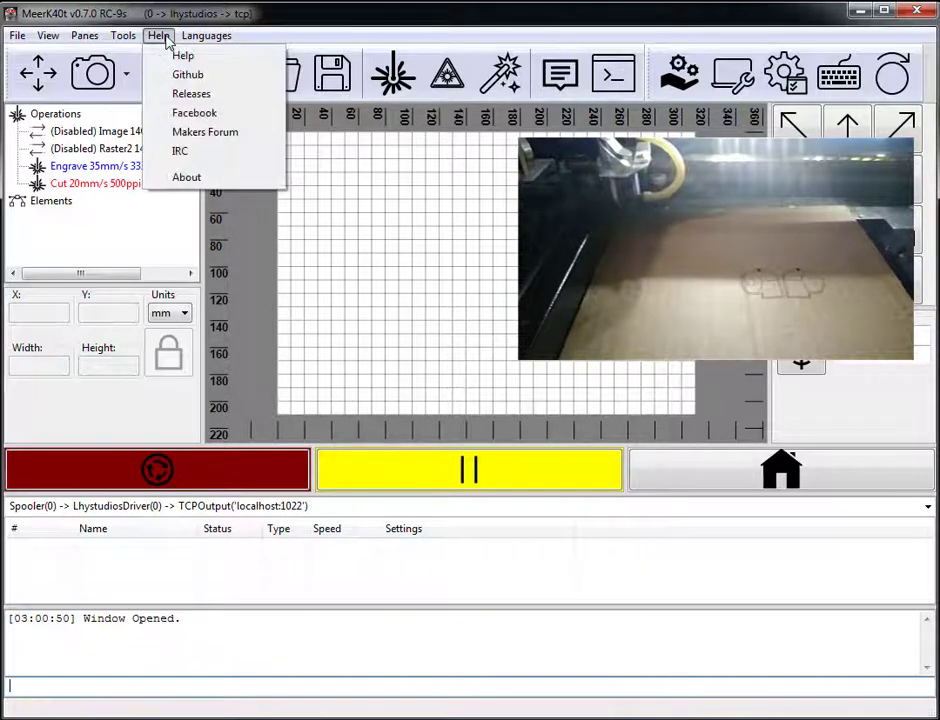
pyautogui.click(179, 150)
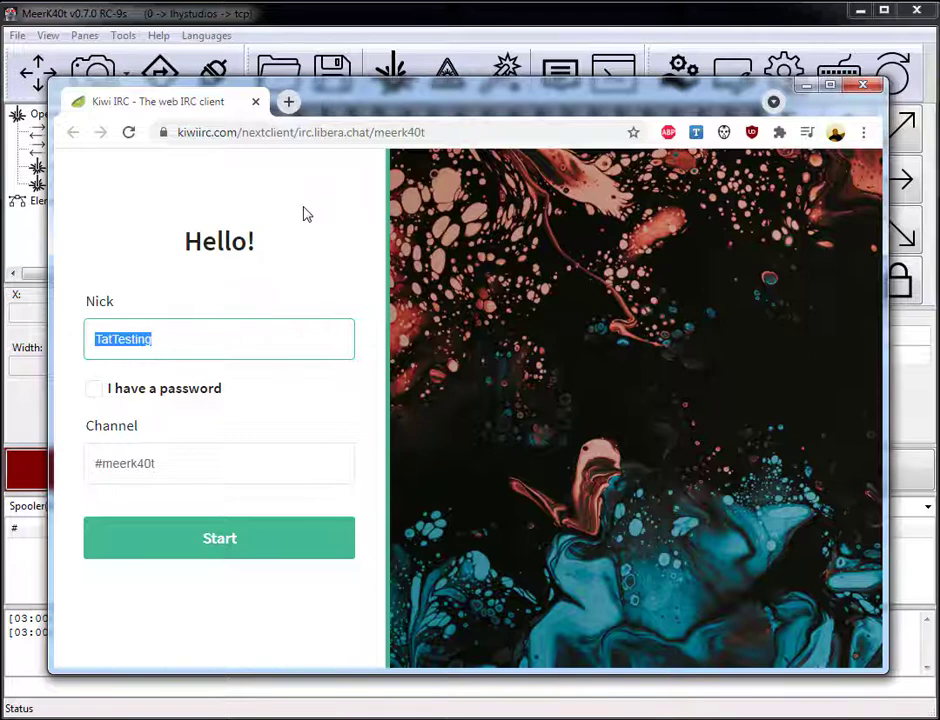
# - Set the Kiwi IRC nick to 'MyUsername' and close the chat window
pyautogui.write('MyUs')
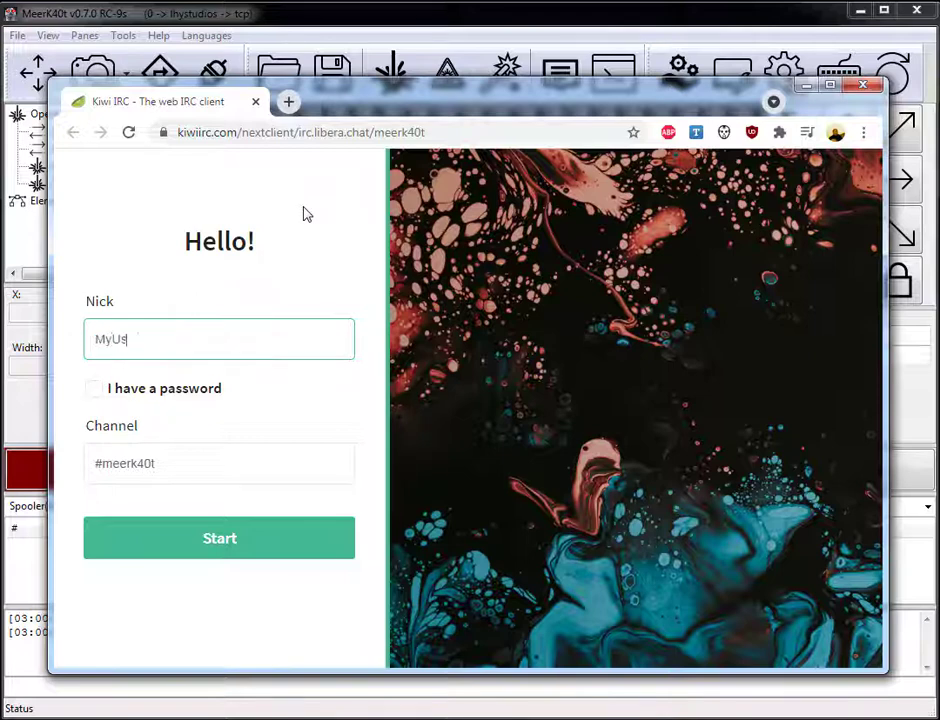
pyautogui.write('ername')
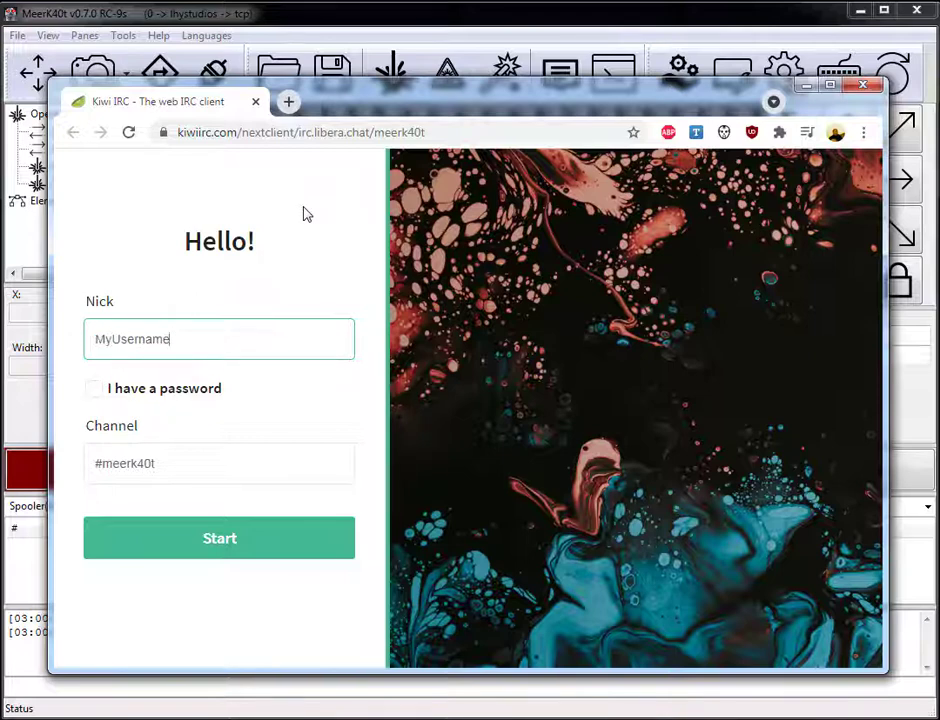
pyautogui.moveTo(330, 88)
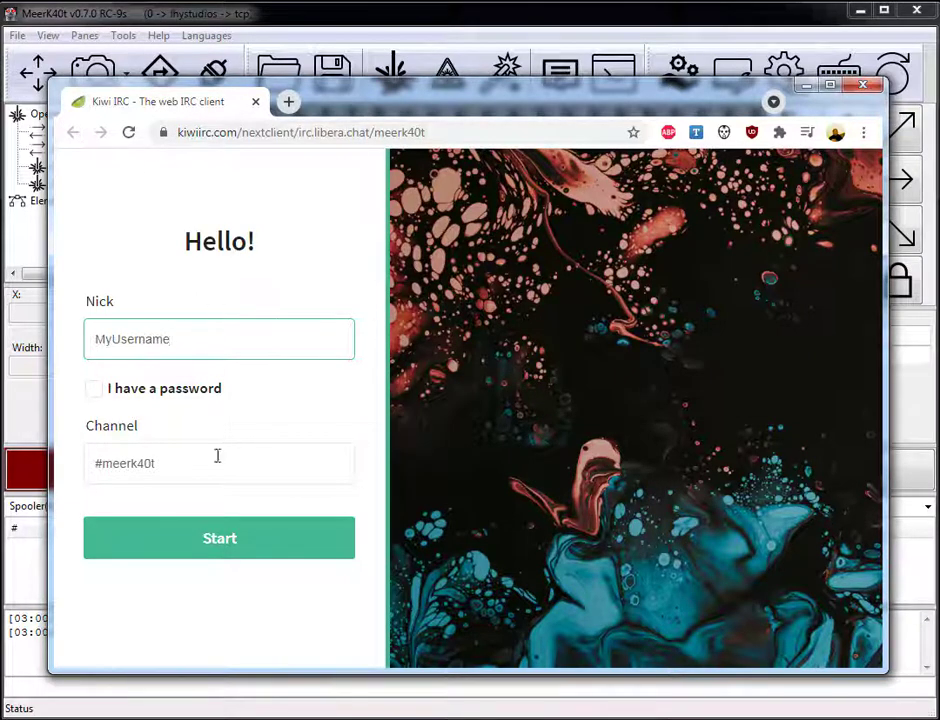
pyautogui.moveTo(483, 173)
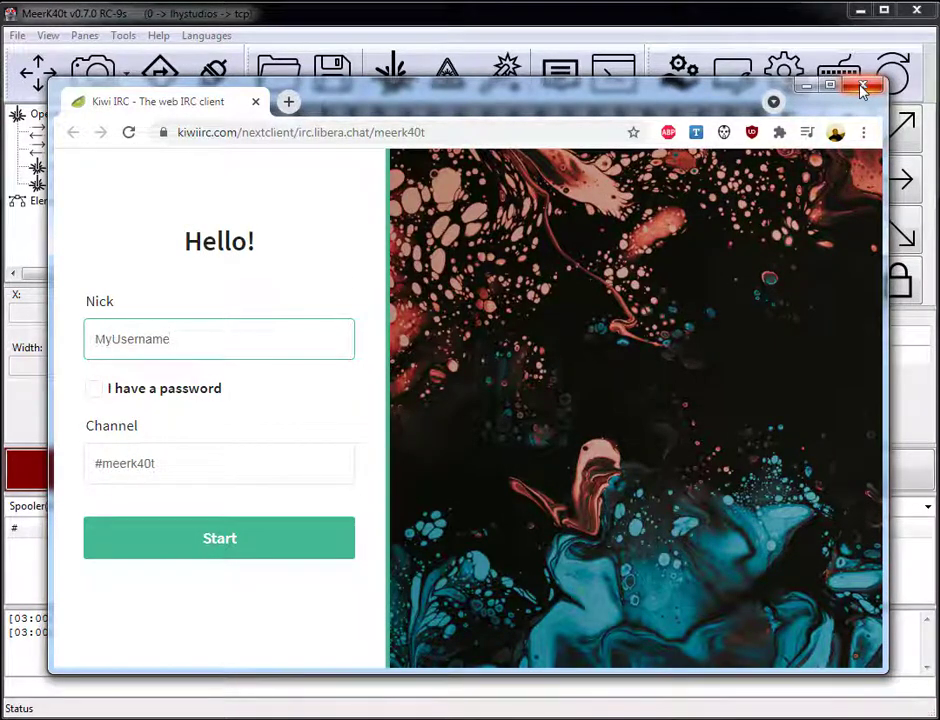
pyautogui.click(219, 339)
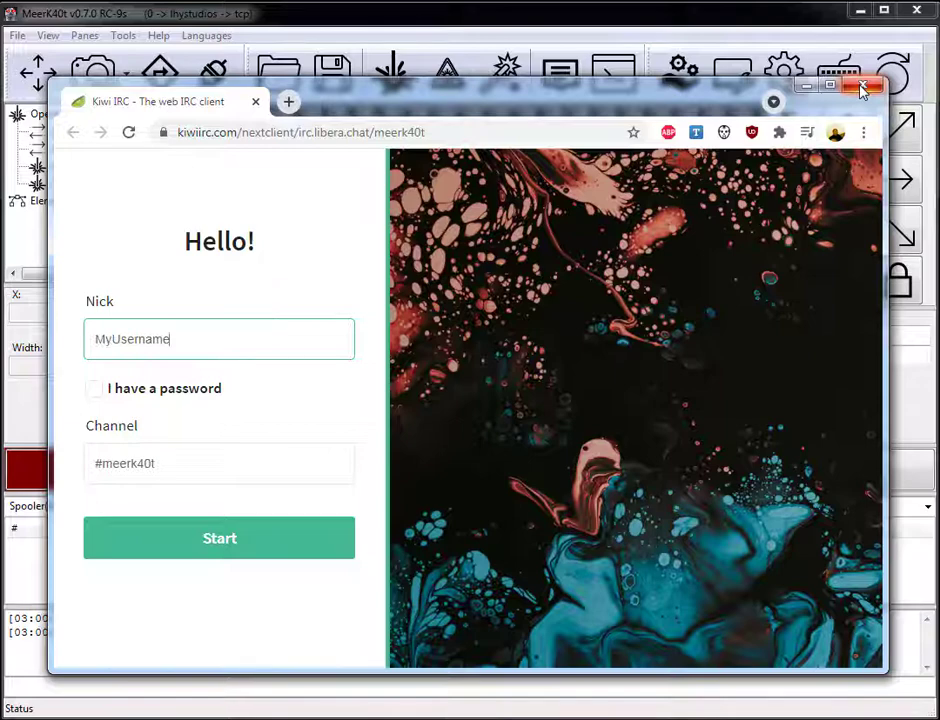
pyautogui.click(864, 89)
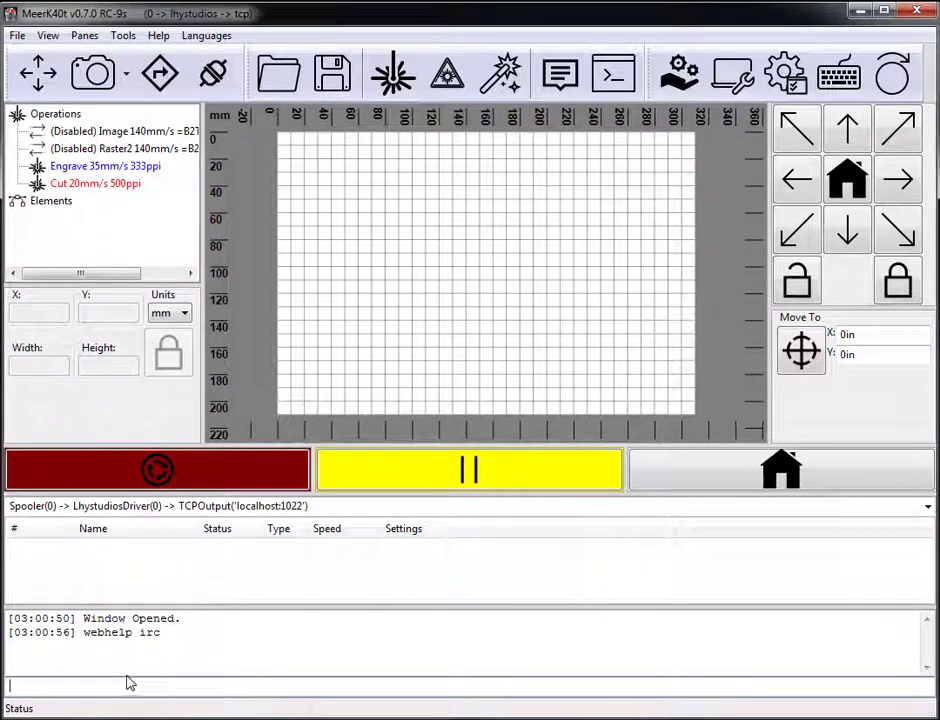
pyautogui.moveTo(128, 663)
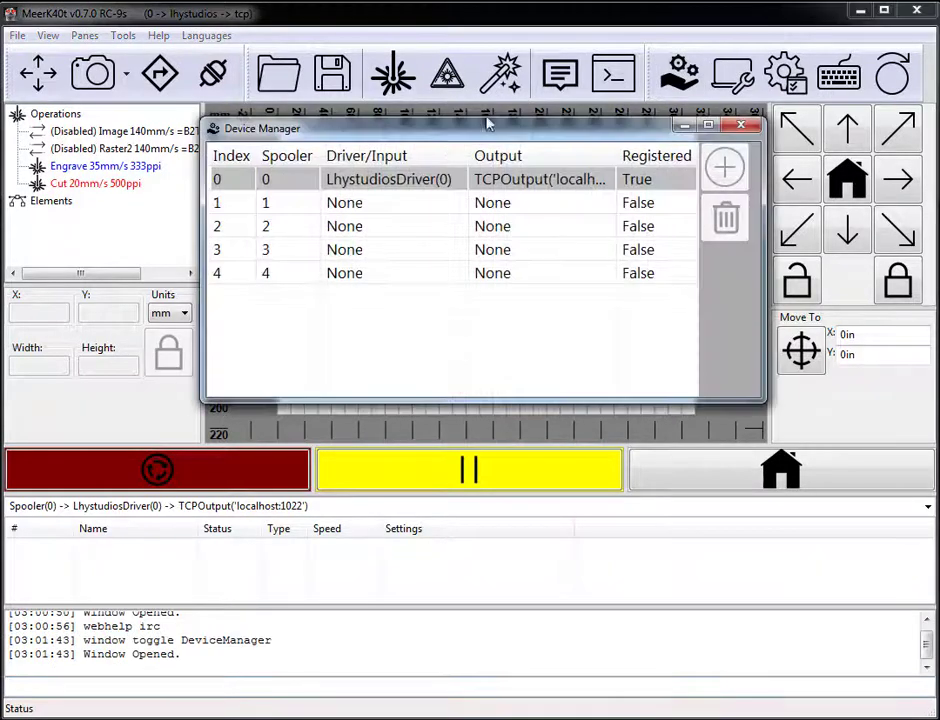
# - Show device 0 in Device Manager as Lhystudios with TCP output to localhost:1022
pyautogui.click(540, 179)
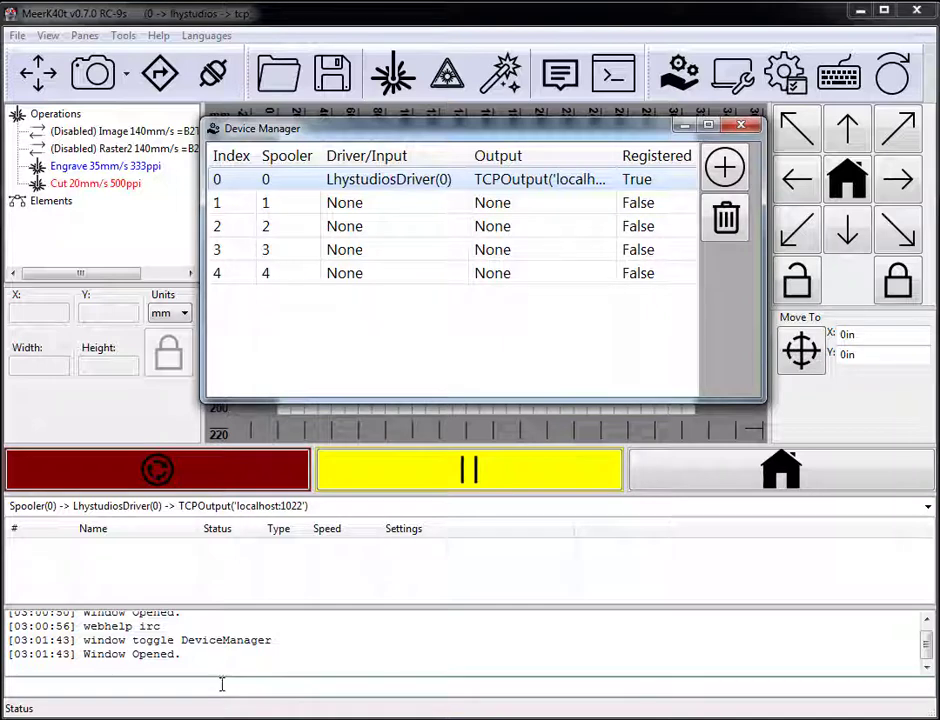
pyautogui.moveTo(435, 360)
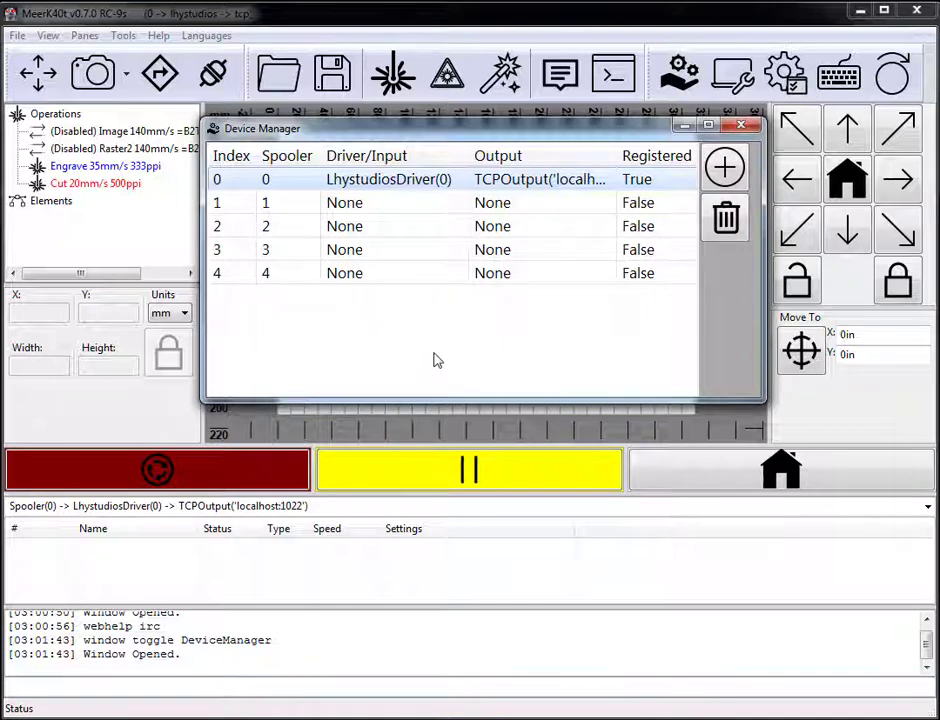
pyautogui.doubleClick(540, 179)
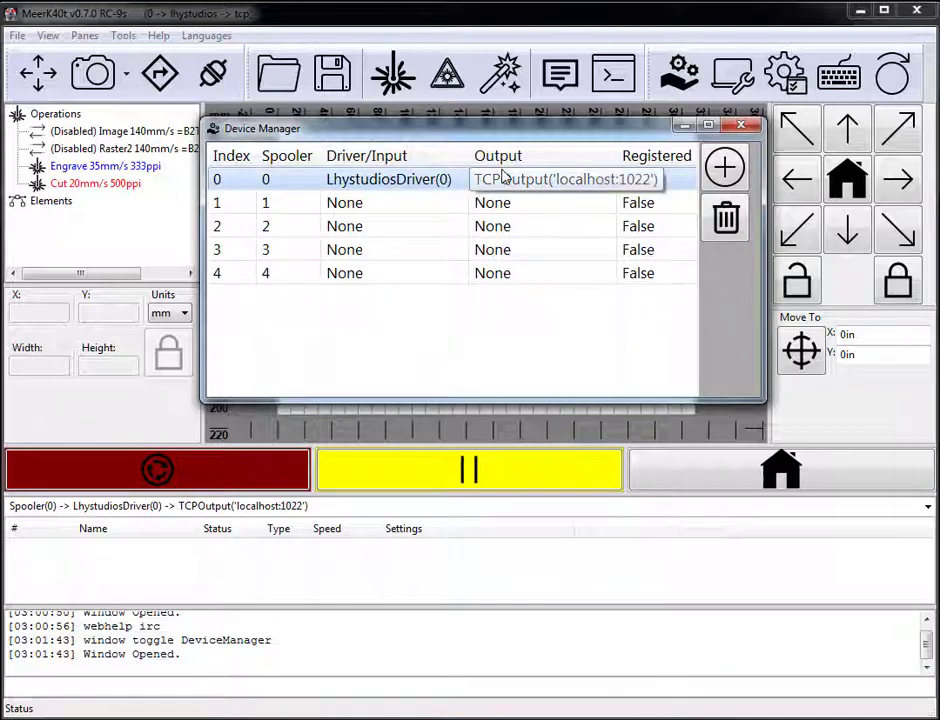